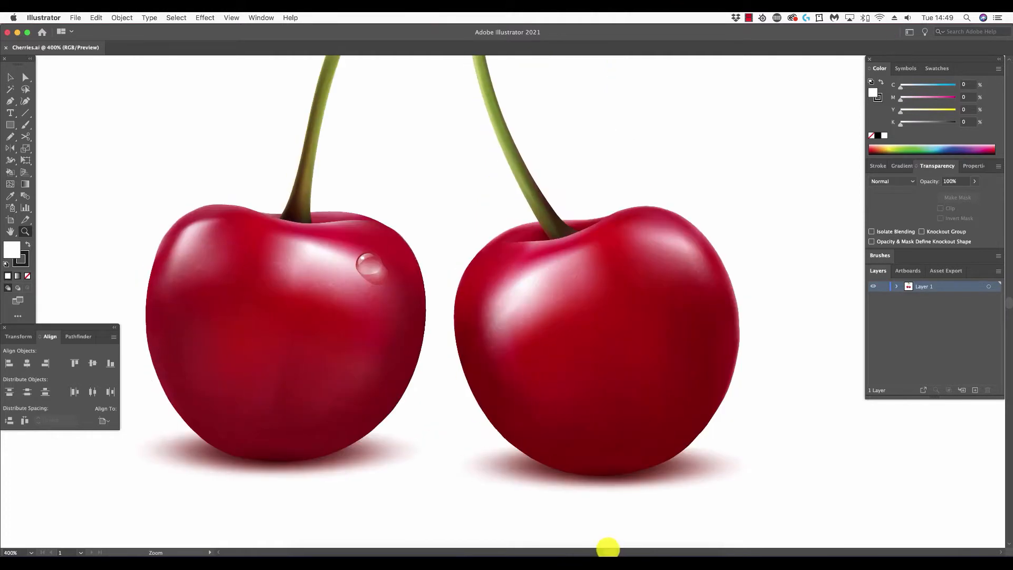
{"action": "mouse_move", "coordinate": [531, 358]}
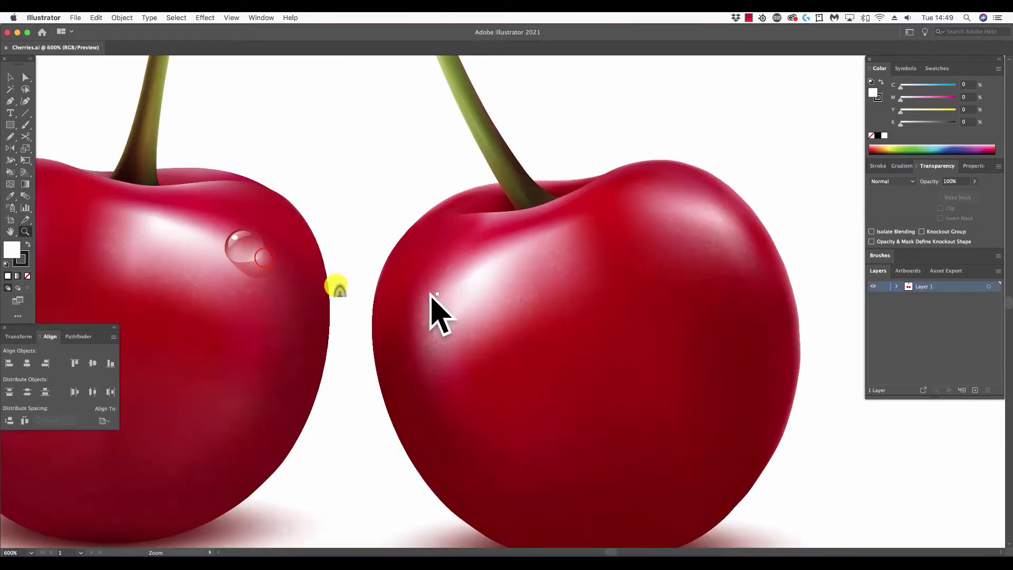
Magnify the cherries and show them in Outline mode to expose the mesh wireframes.
{"action": "left_click", "coordinate": [436, 301]}
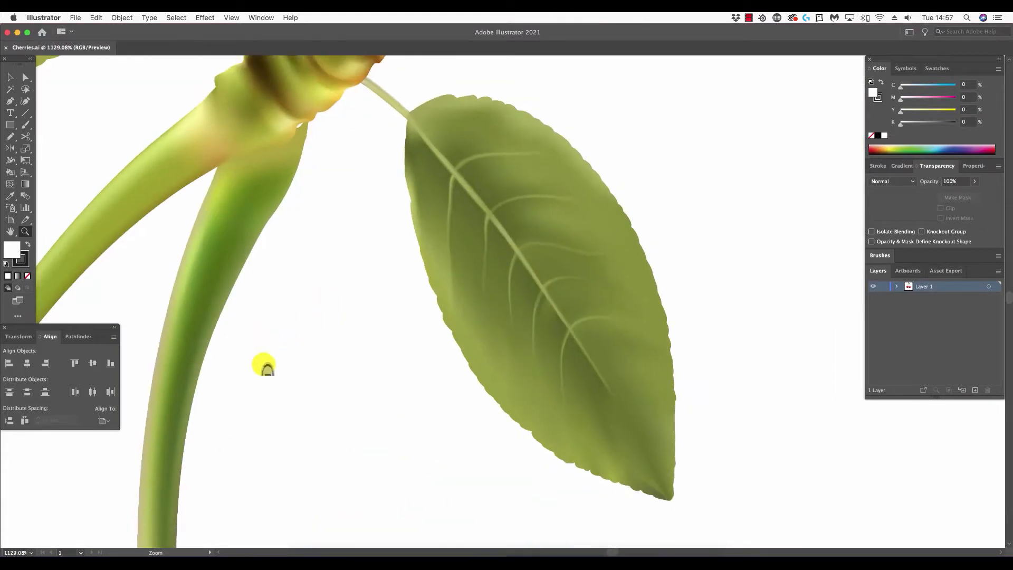
{"action": "left_click", "coordinate": [265, 365]}
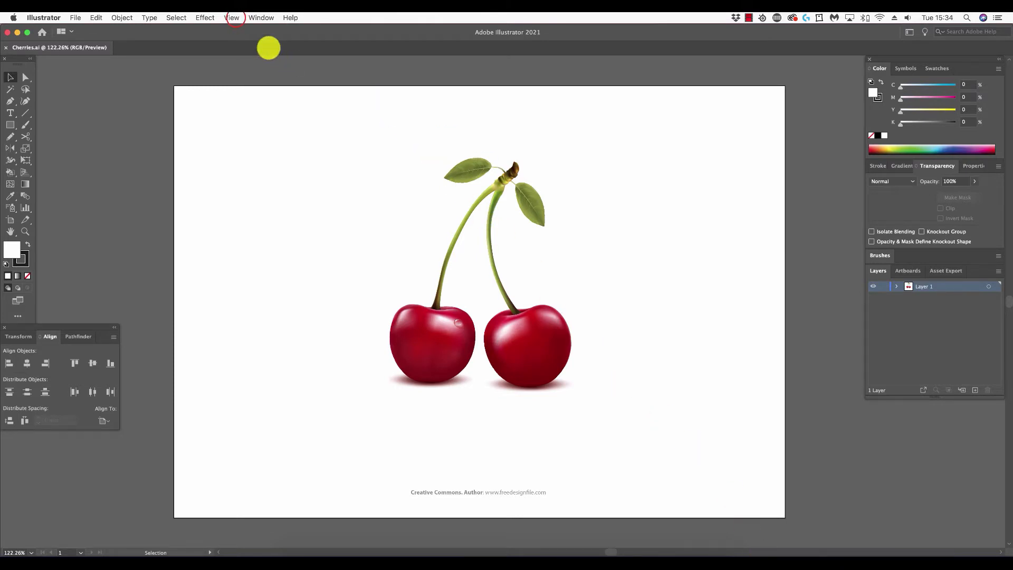
{"action": "left_click", "coordinate": [231, 18]}
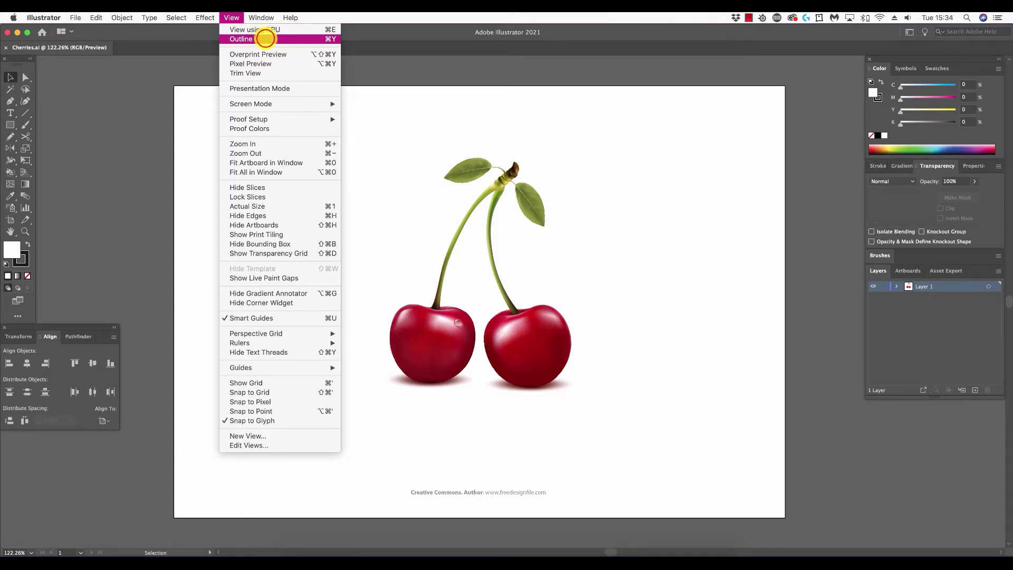
{"action": "left_click", "coordinate": [241, 39]}
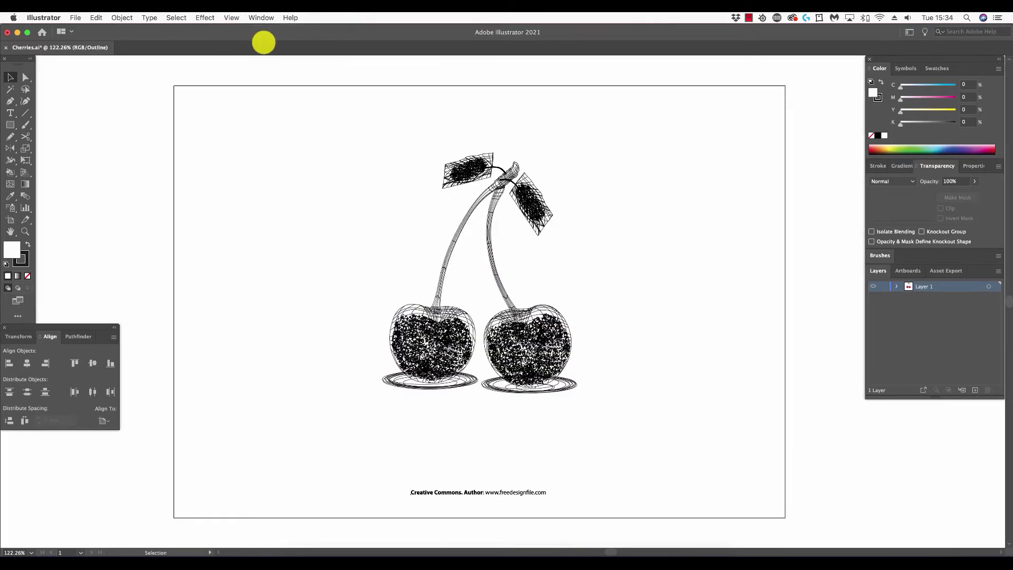
{"action": "mouse_move", "coordinate": [28, 231]}
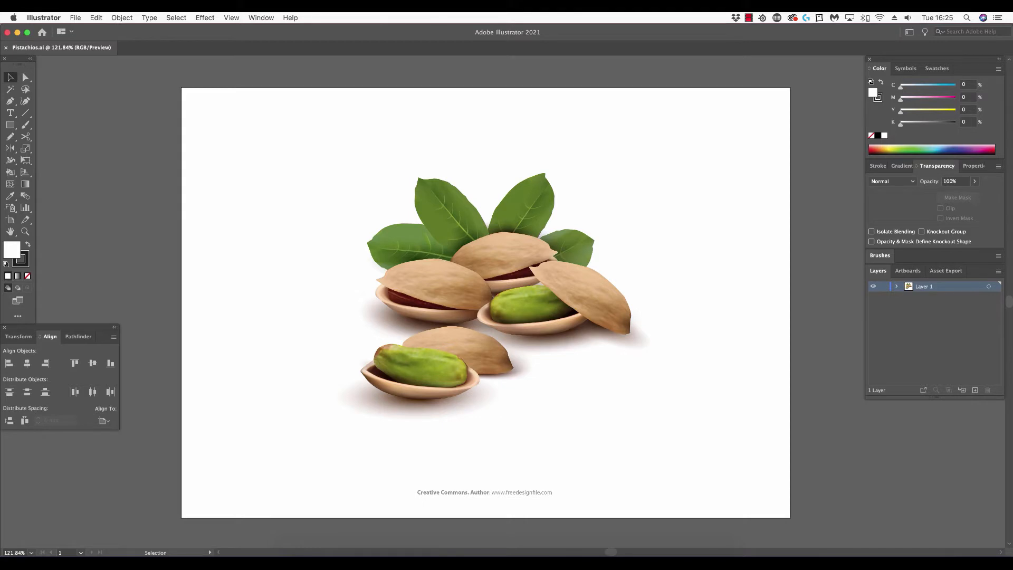
Zoom in on the pistachio shells and show them as Outline wireframes.
{"action": "left_click", "coordinate": [25, 231]}
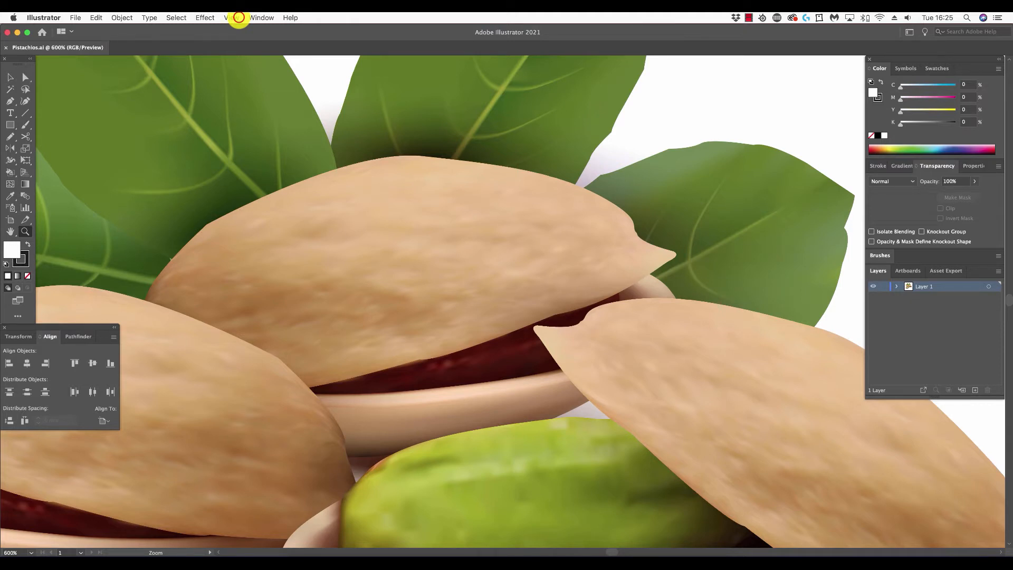
{"action": "left_click", "coordinate": [234, 18]}
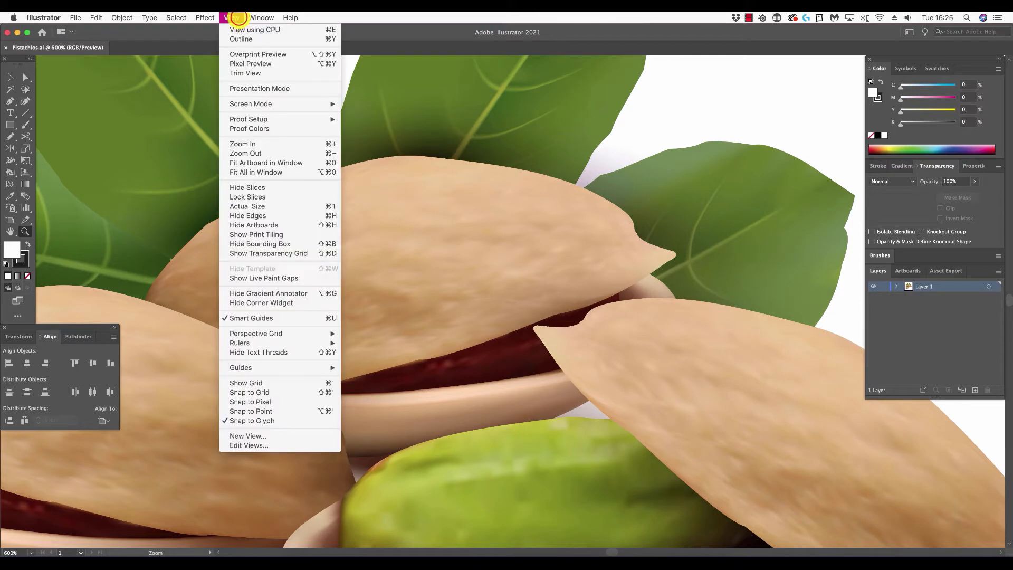
{"action": "mouse_move", "coordinate": [241, 39]}
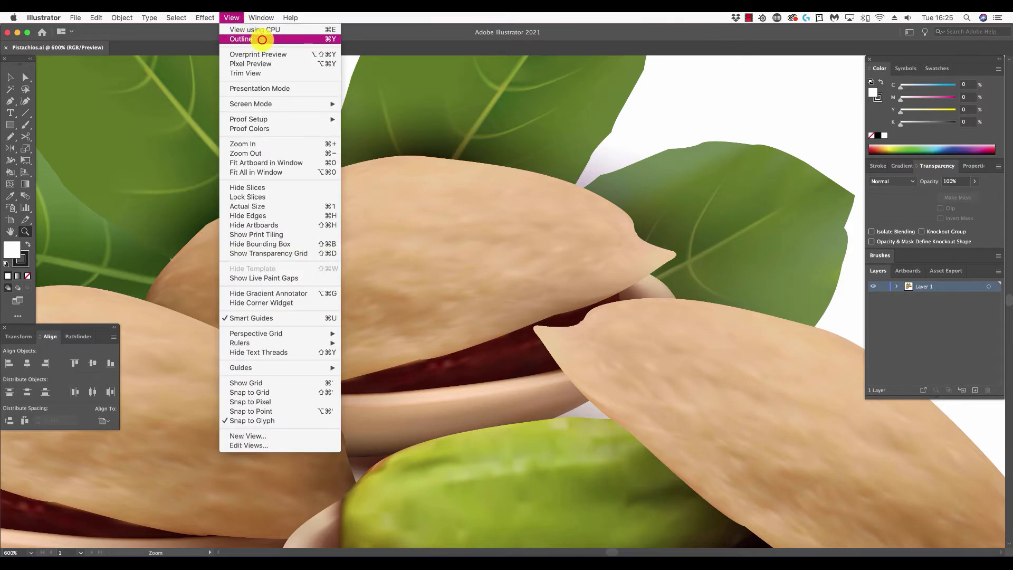
{"action": "left_click", "coordinate": [241, 39]}
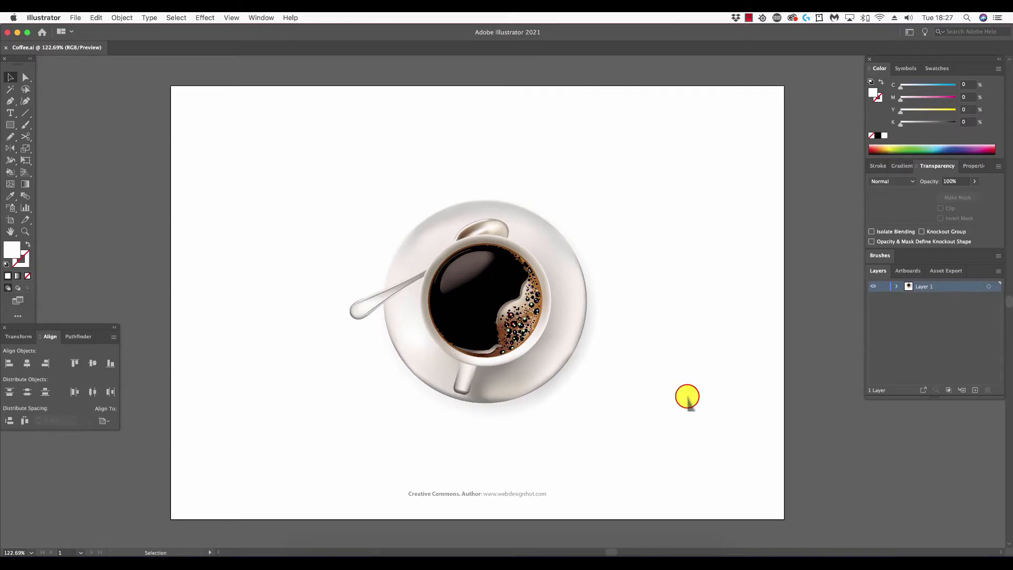
{"action": "mouse_move", "coordinate": [611, 391]}
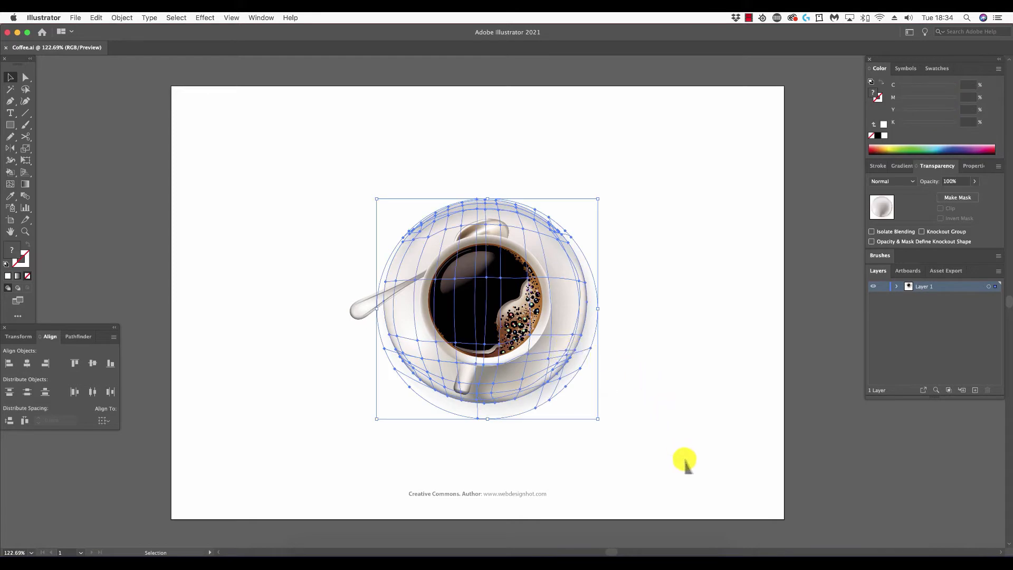
{"action": "mouse_move", "coordinate": [697, 504]}
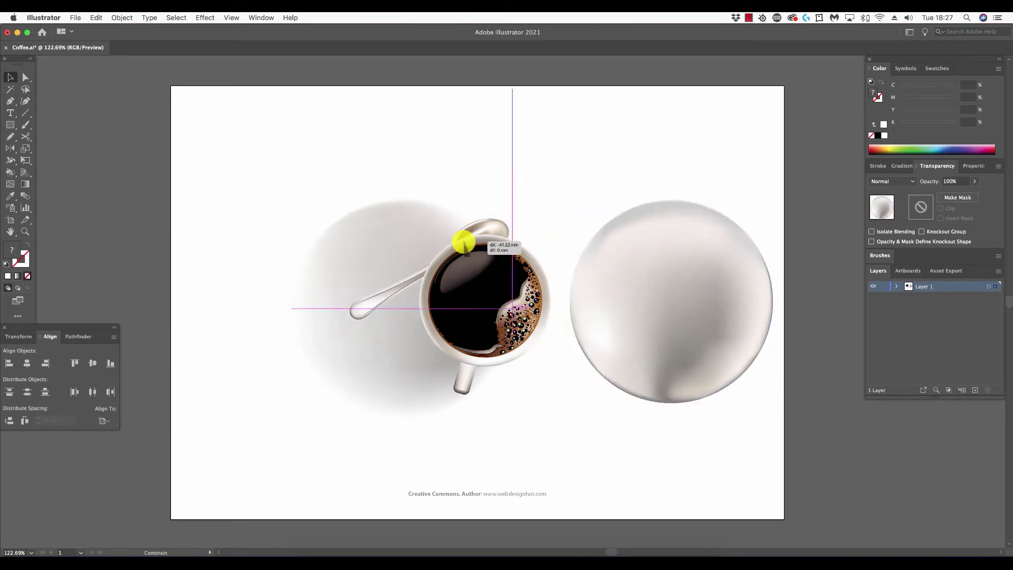
Drag the shadow mesh left, view cup, saucer and shadow in Outline, then return to Preview.
{"action": "left_click_drag", "start_coordinate": [462, 243], "coordinate": [362, 244]}
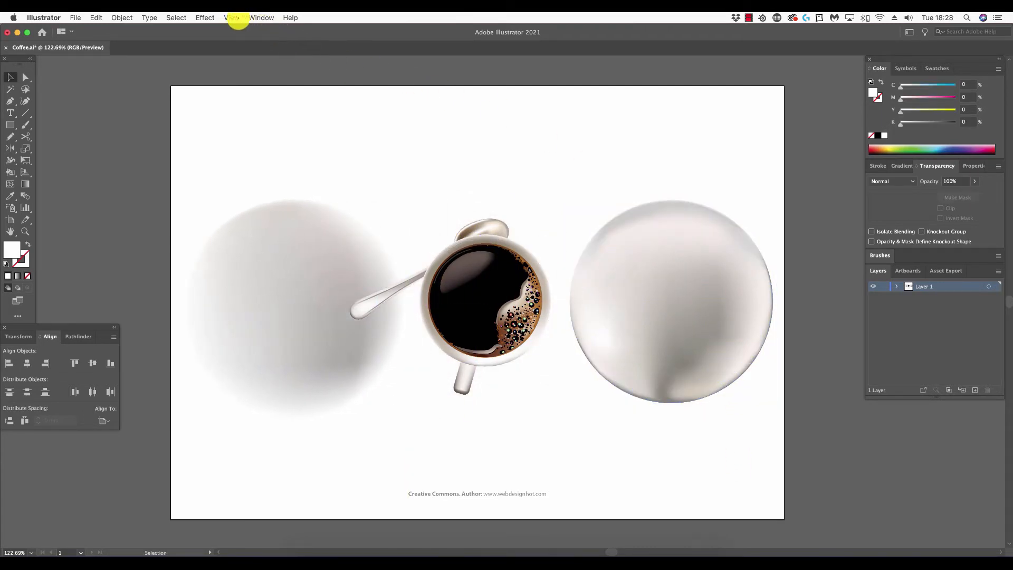
{"action": "left_click", "coordinate": [231, 18]}
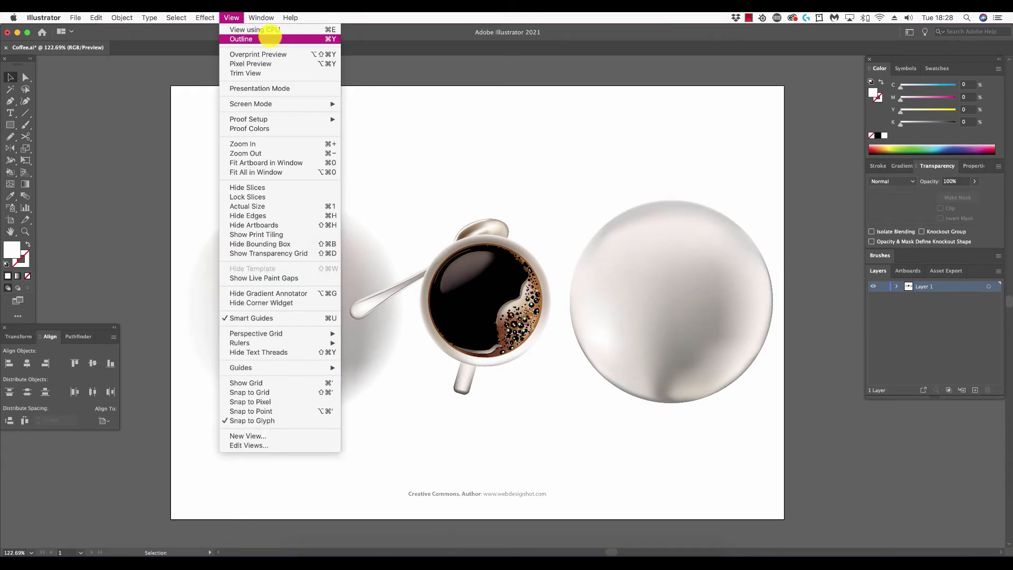
{"action": "left_click", "coordinate": [241, 39]}
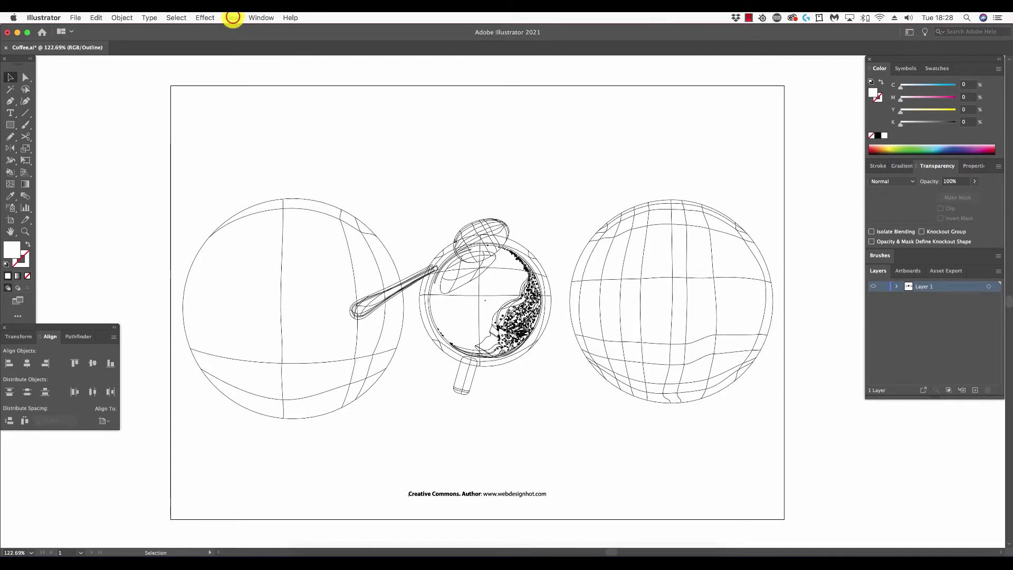
{"action": "left_click", "coordinate": [231, 18]}
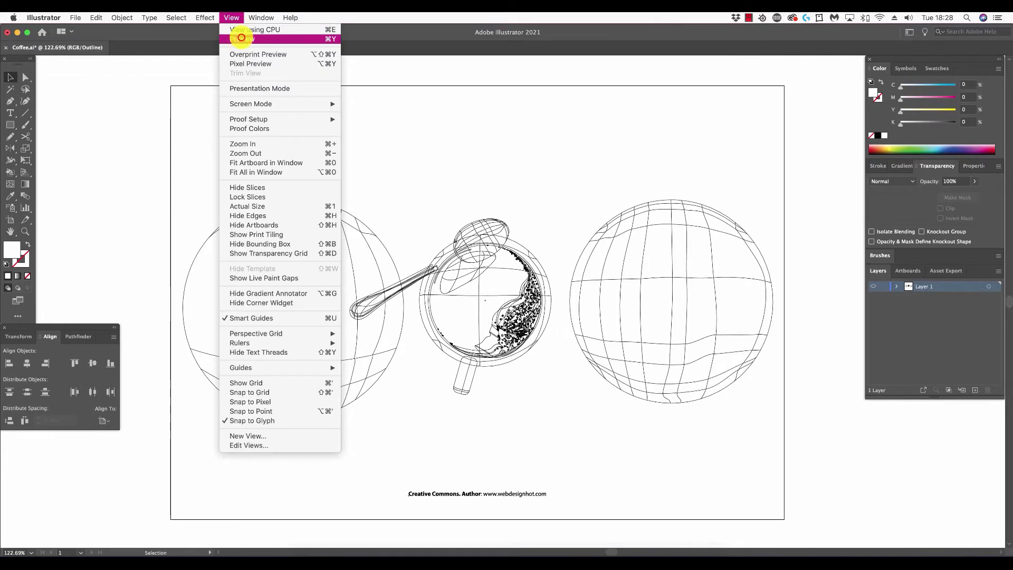
{"action": "left_click", "coordinate": [243, 39]}
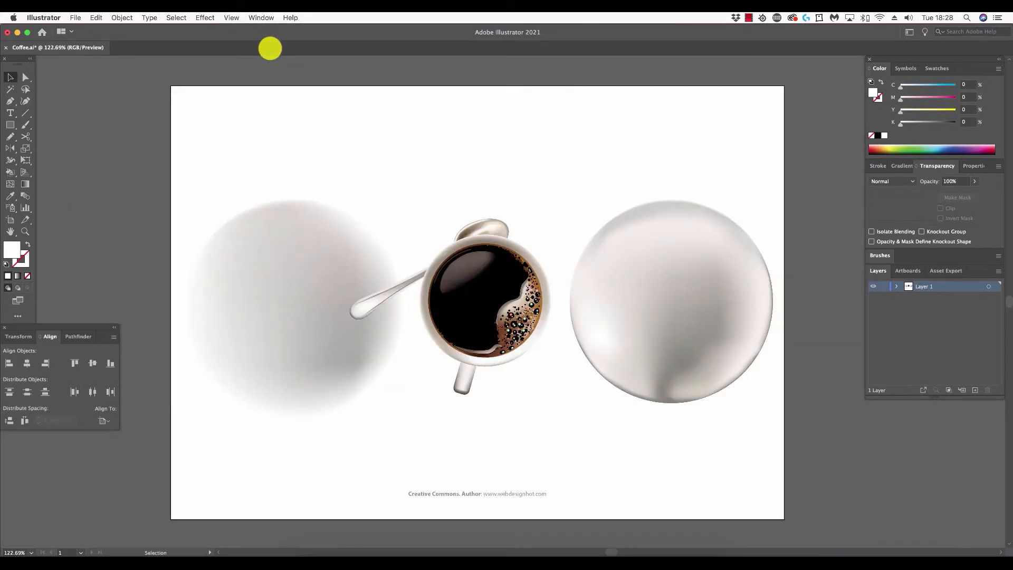
{"action": "mouse_move", "coordinate": [281, 53]}
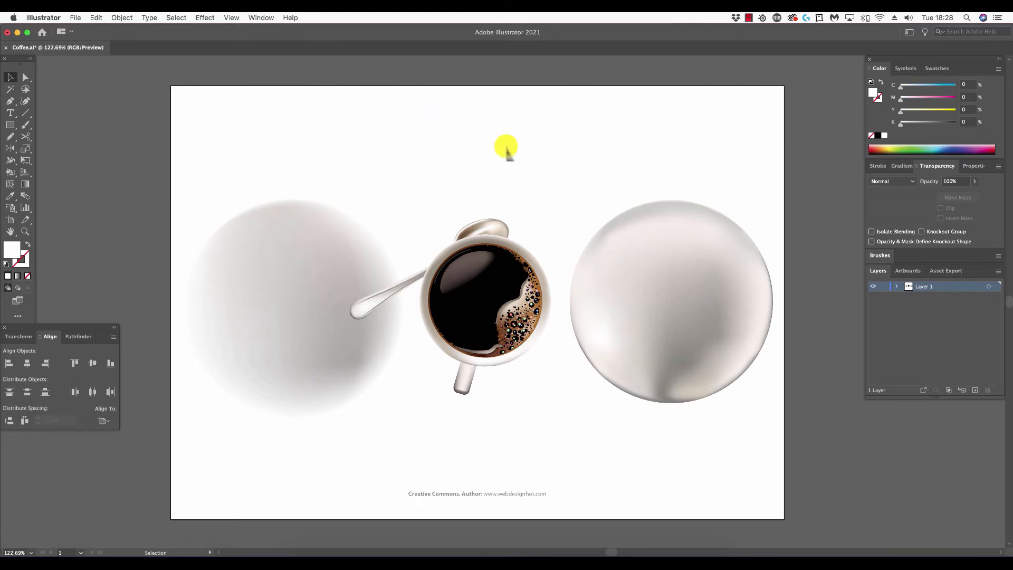
{"action": "left_click", "coordinate": [484, 298]}
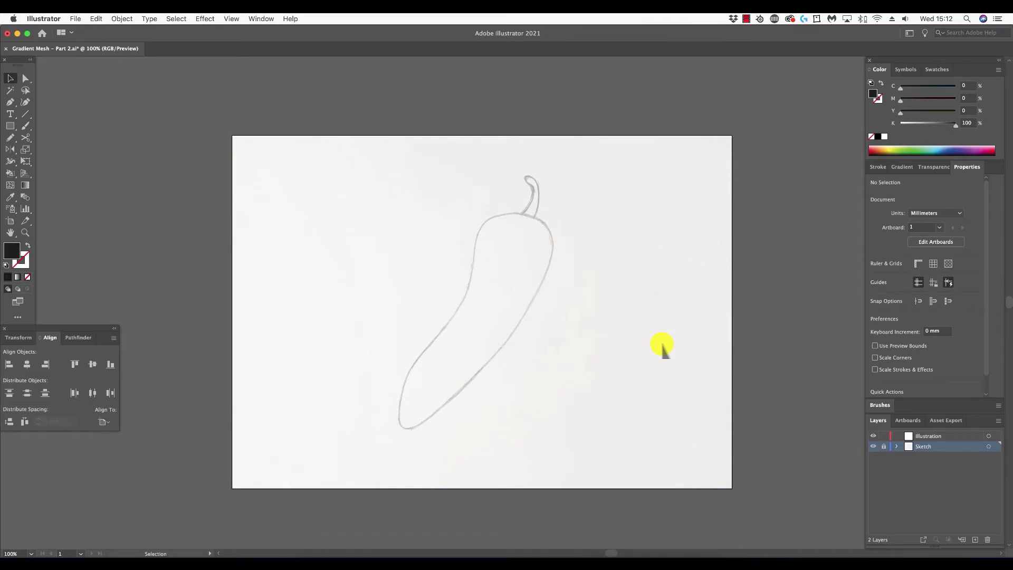
{"action": "mouse_move", "coordinate": [620, 310]}
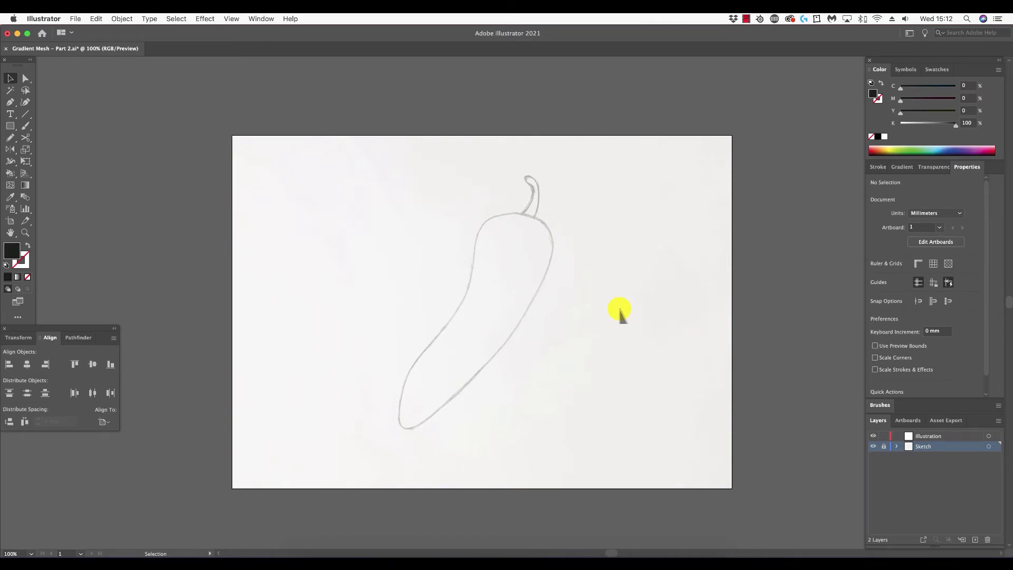
Choose the Pencil tool with a 1 pt black stroke and no fill.
{"action": "left_click", "coordinate": [10, 137]}
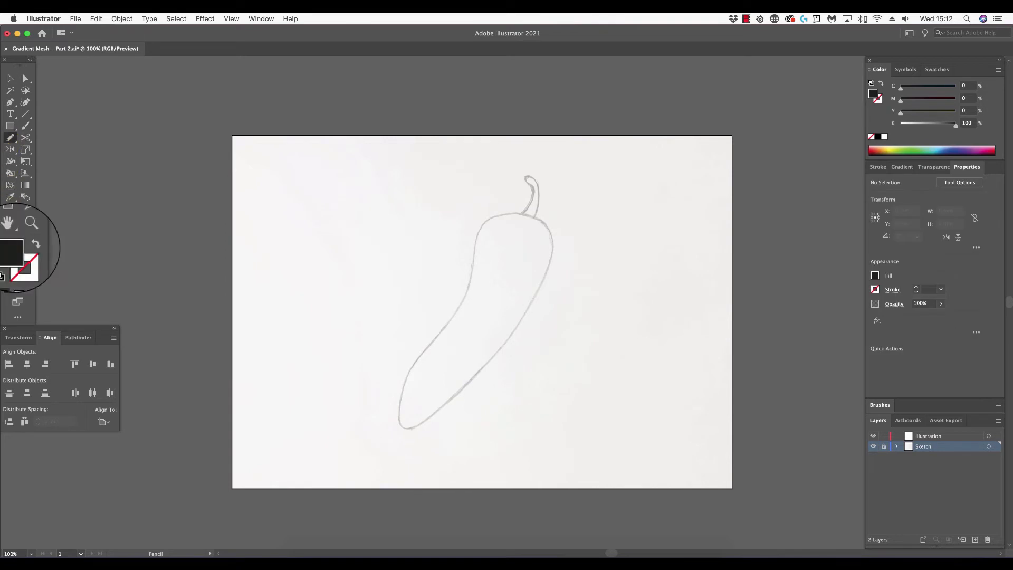
{"action": "mouse_move", "coordinate": [13, 261]}
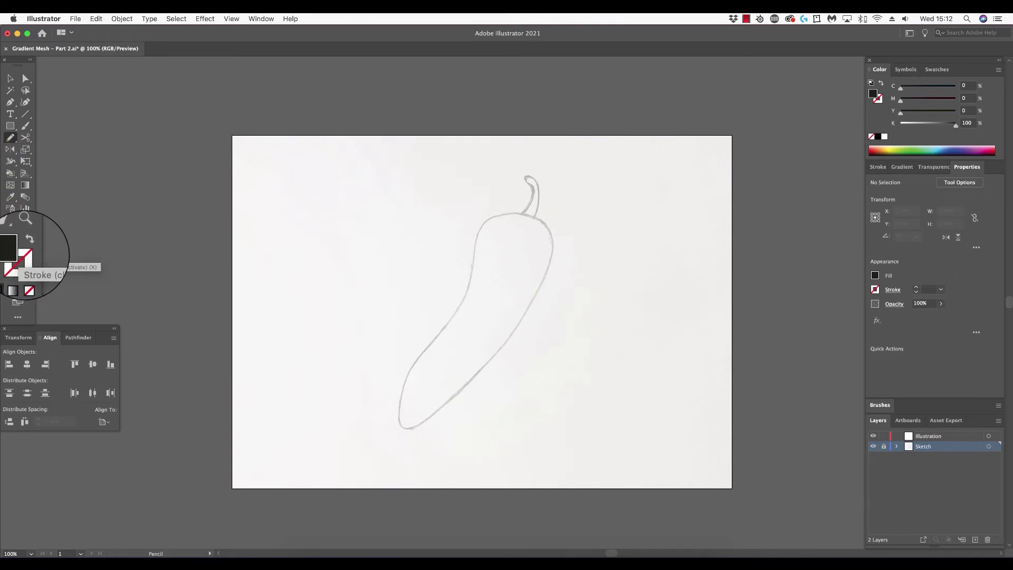
{"action": "mouse_move", "coordinate": [25, 259]}
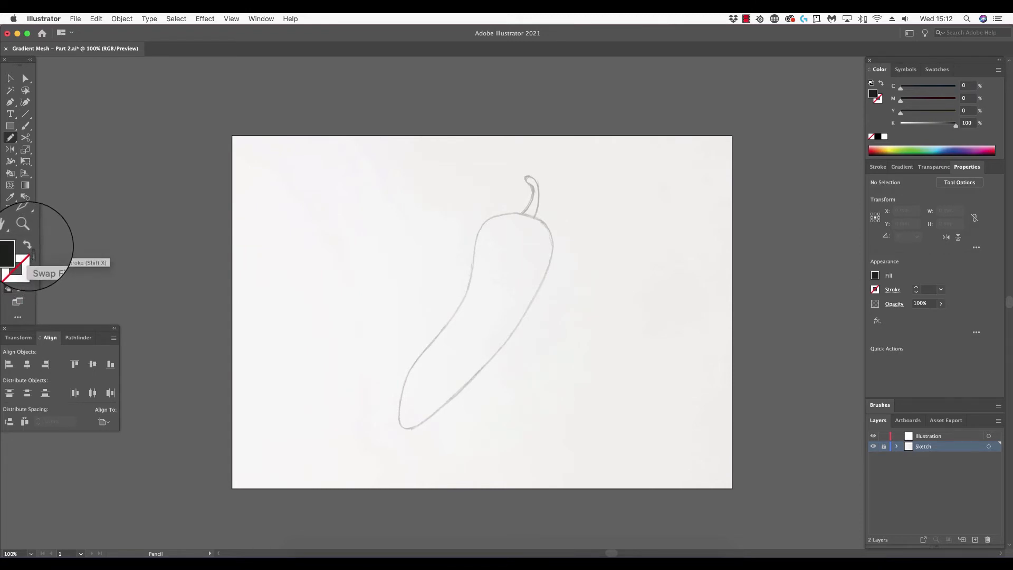
{"action": "left_click", "coordinate": [25, 243]}
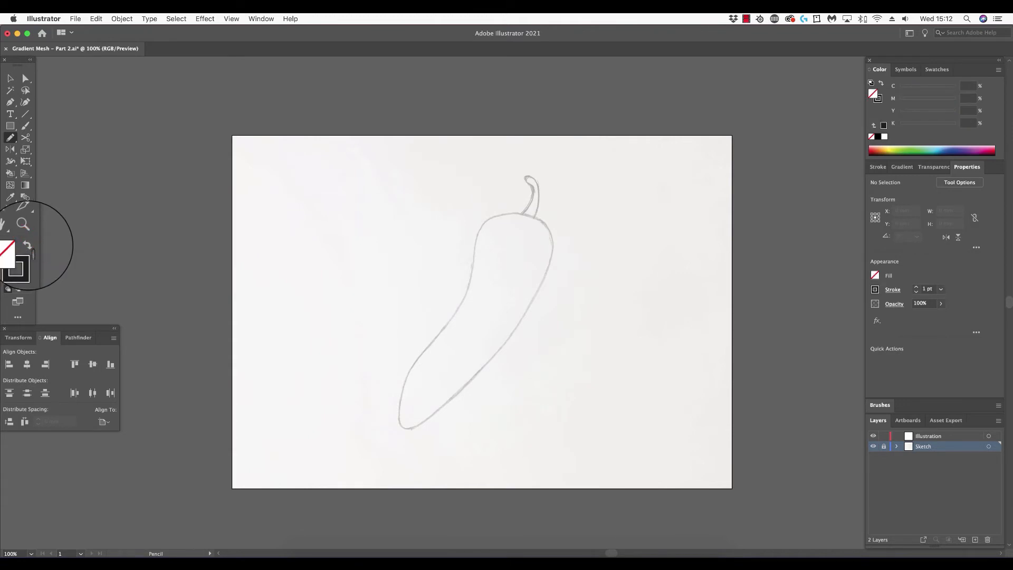
Trace the chili body on the Illustration layer, then deselect the closed outline.
{"action": "left_click", "coordinate": [922, 445]}
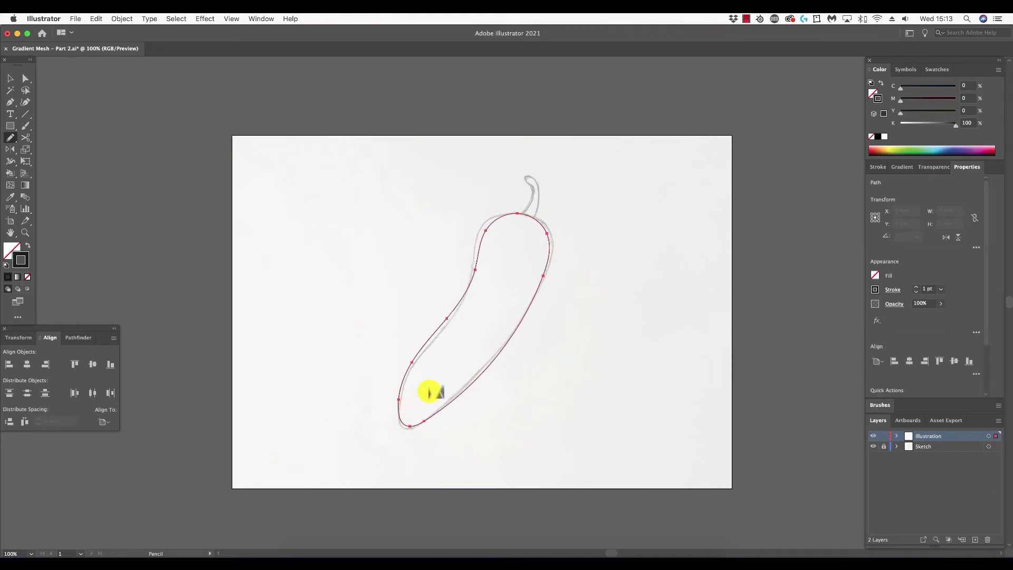
{"action": "left_click", "coordinate": [10, 78]}
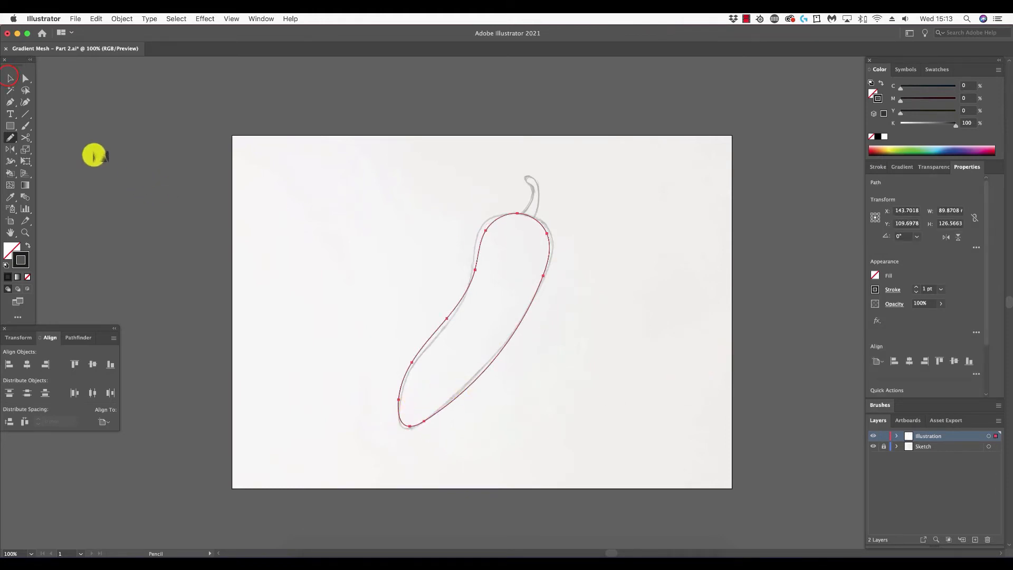
{"action": "left_click", "coordinate": [317, 202]}
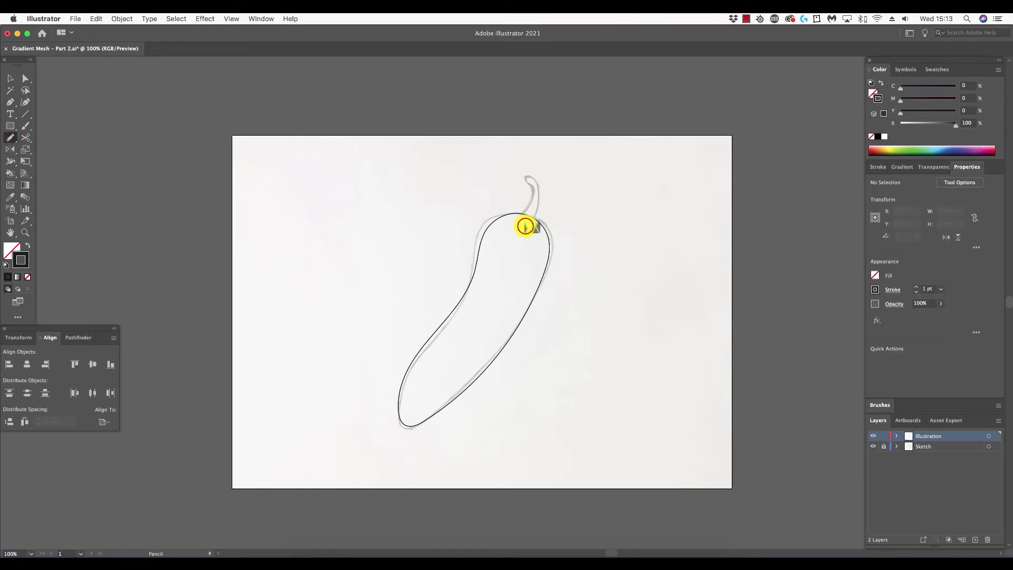
{"action": "mouse_move", "coordinate": [521, 216]}
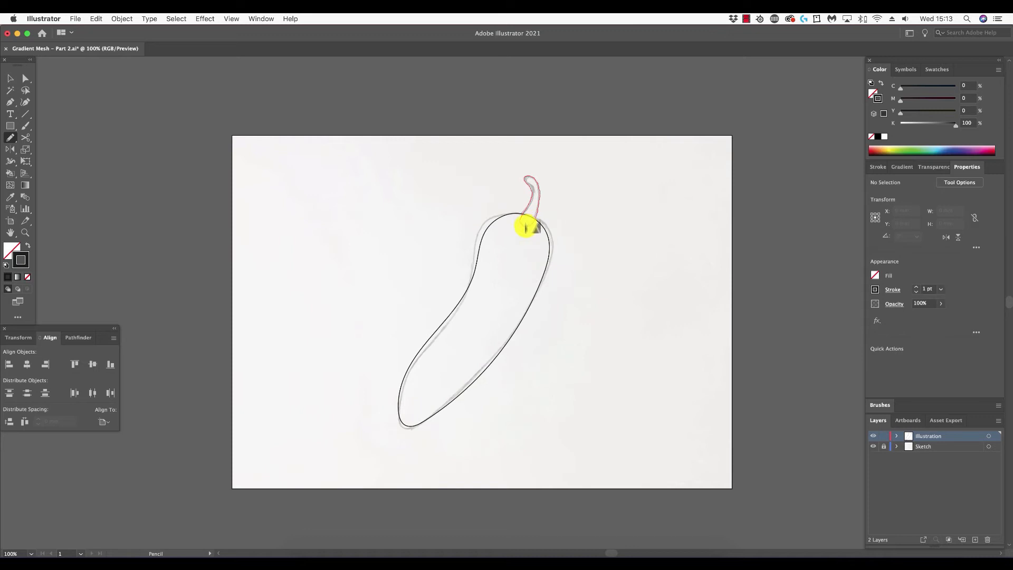
Fill the traced chili body red and the stalk shape green.
{"action": "left_click", "coordinate": [530, 201]}
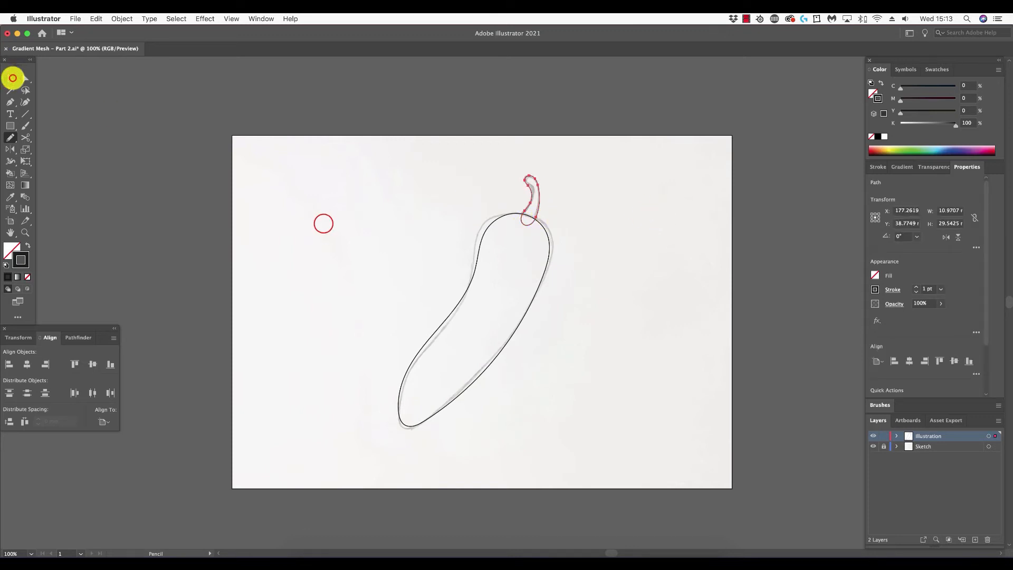
{"action": "left_click", "coordinate": [323, 224]}
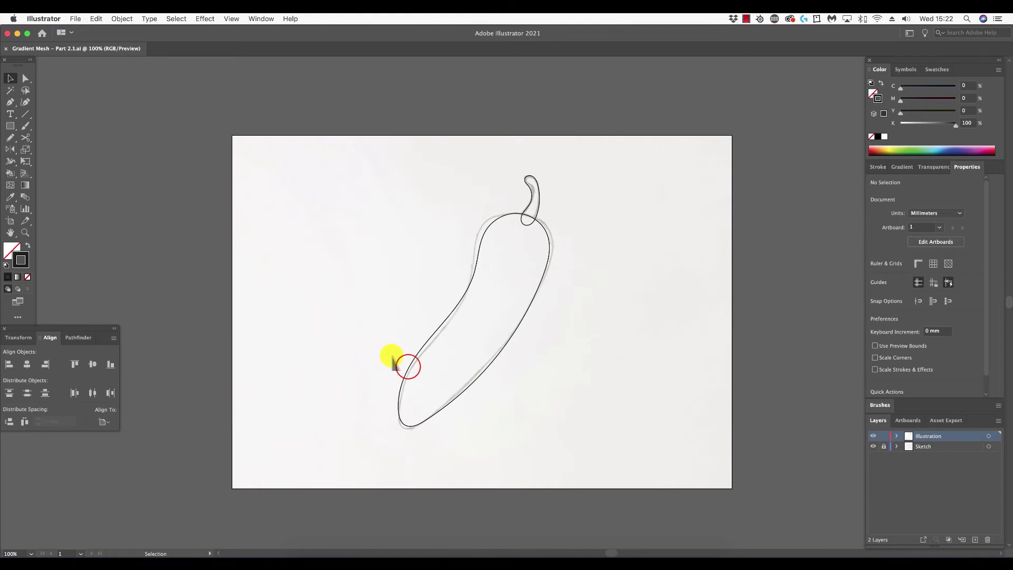
{"action": "left_click", "coordinate": [404, 362]}
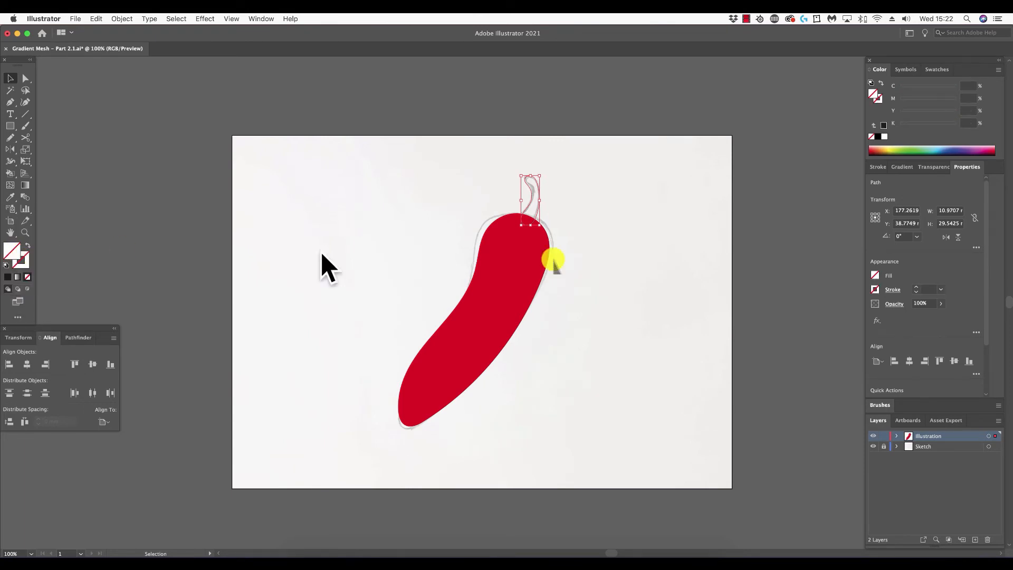
{"action": "left_click", "coordinate": [916, 150]}
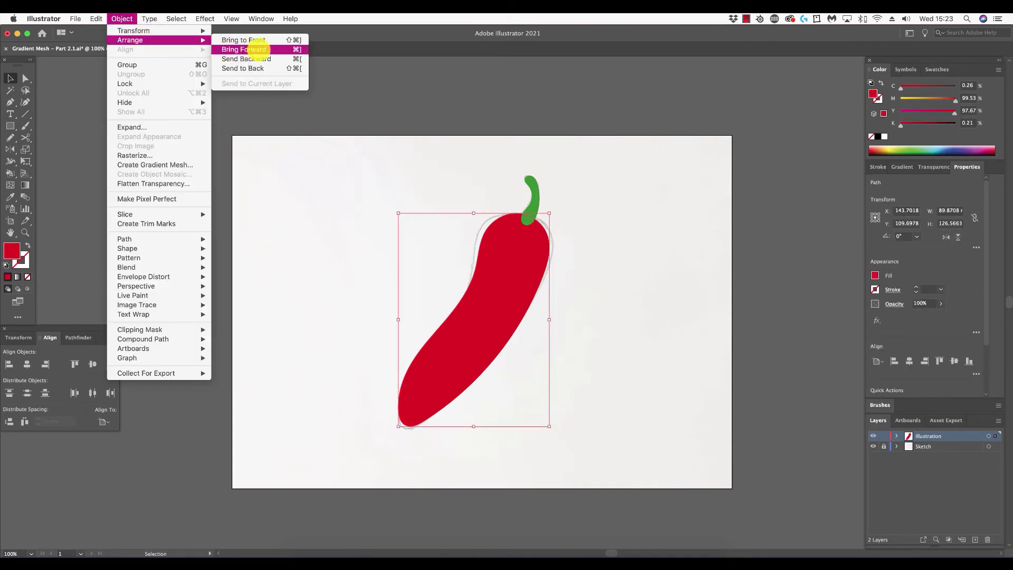
Bring the red body forward so it covers the stalk's base, then deselect.
{"action": "left_click", "coordinate": [244, 50]}
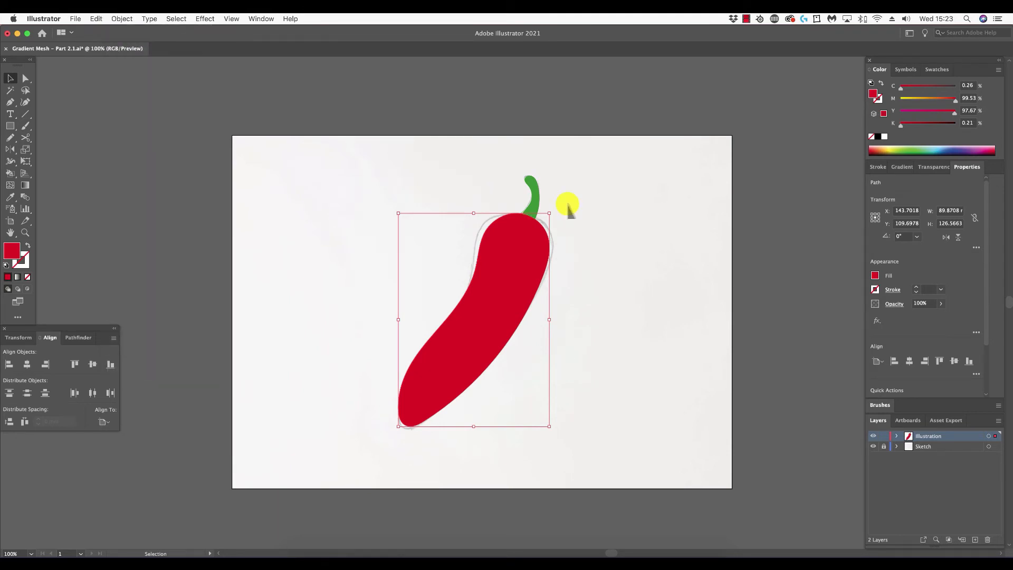
{"action": "left_click", "coordinate": [644, 305]}
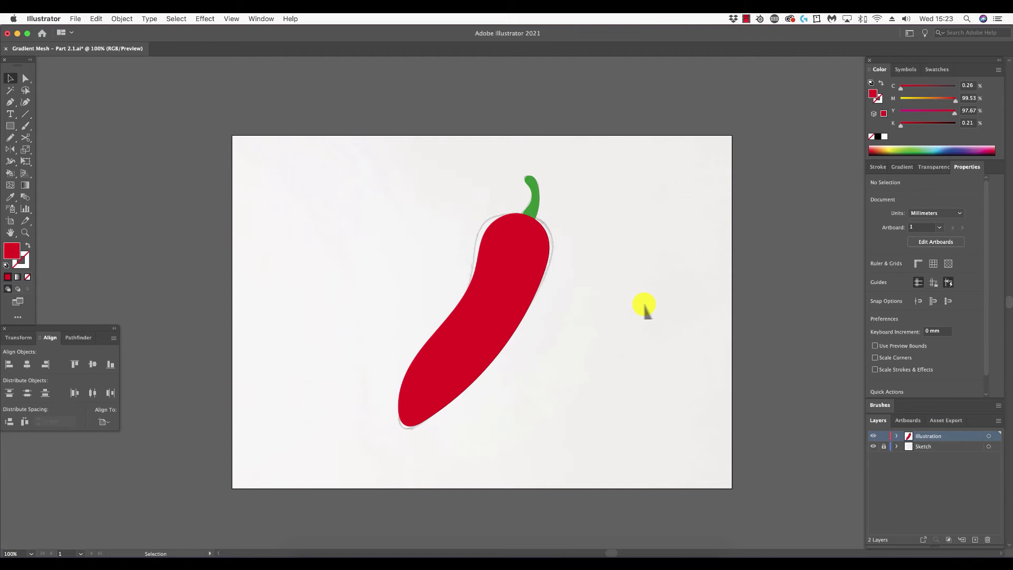
{"action": "mouse_move", "coordinate": [635, 412]}
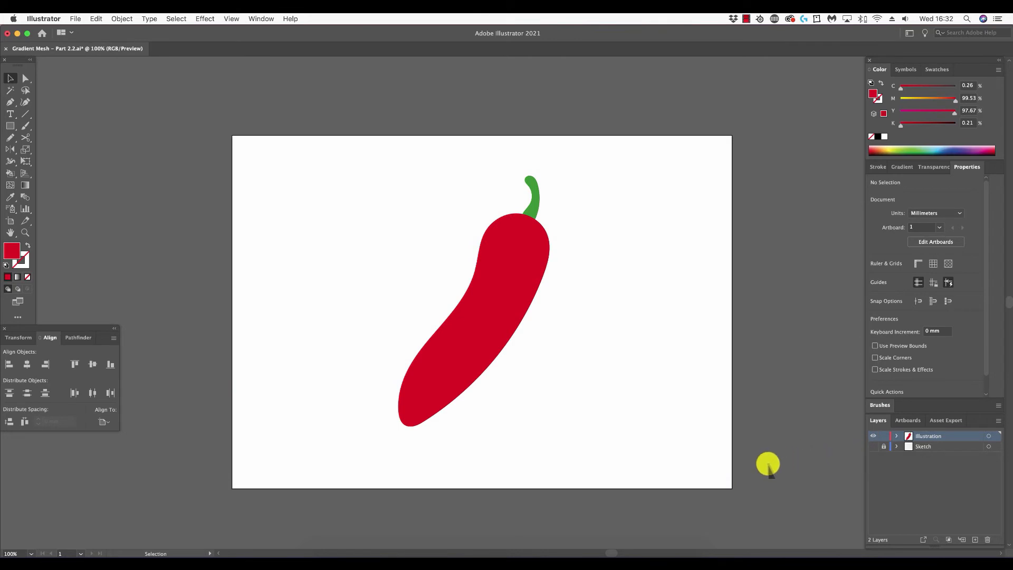
{"action": "mouse_move", "coordinate": [874, 436]}
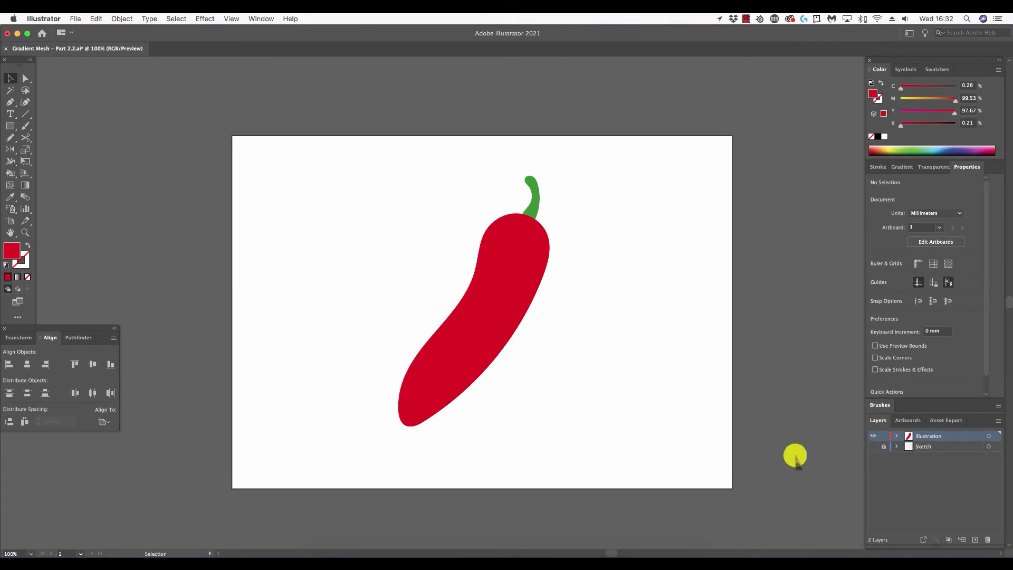
{"action": "mouse_move", "coordinate": [834, 451]}
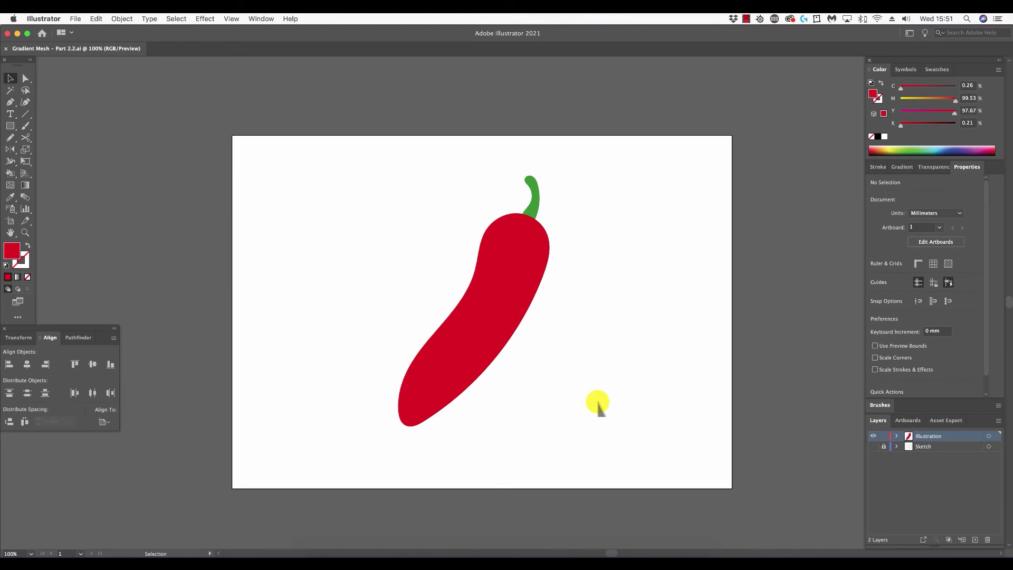
{"action": "mouse_move", "coordinate": [310, 249]}
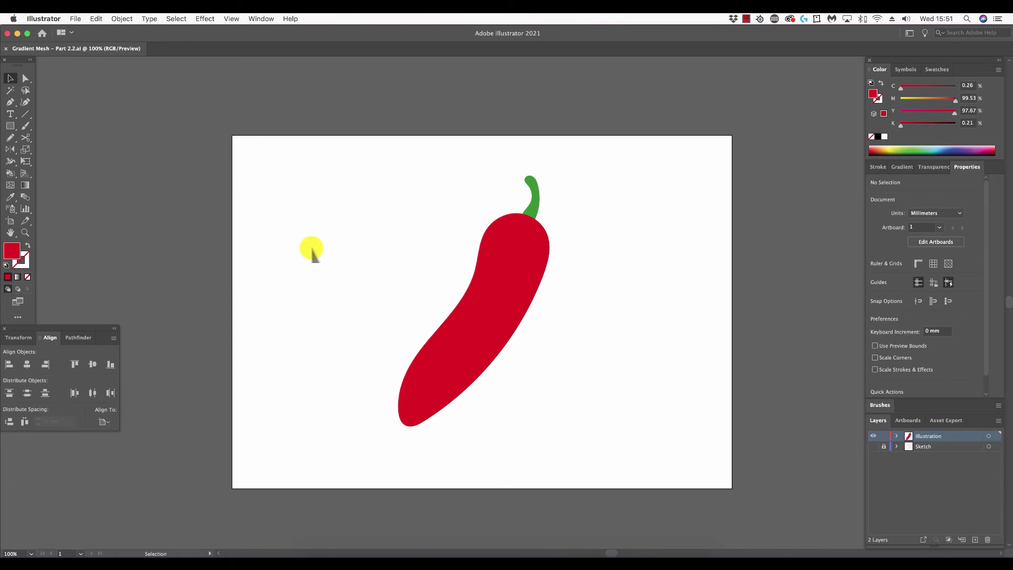
{"action": "mouse_move", "coordinate": [296, 188]}
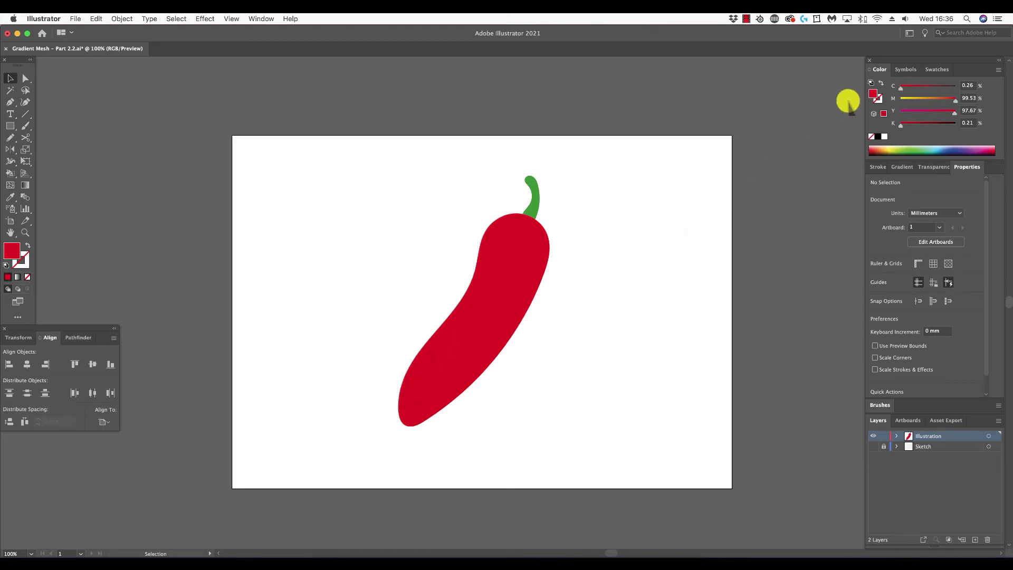
{"action": "mouse_move", "coordinate": [878, 94]}
{"action": "type", "text": "74"}
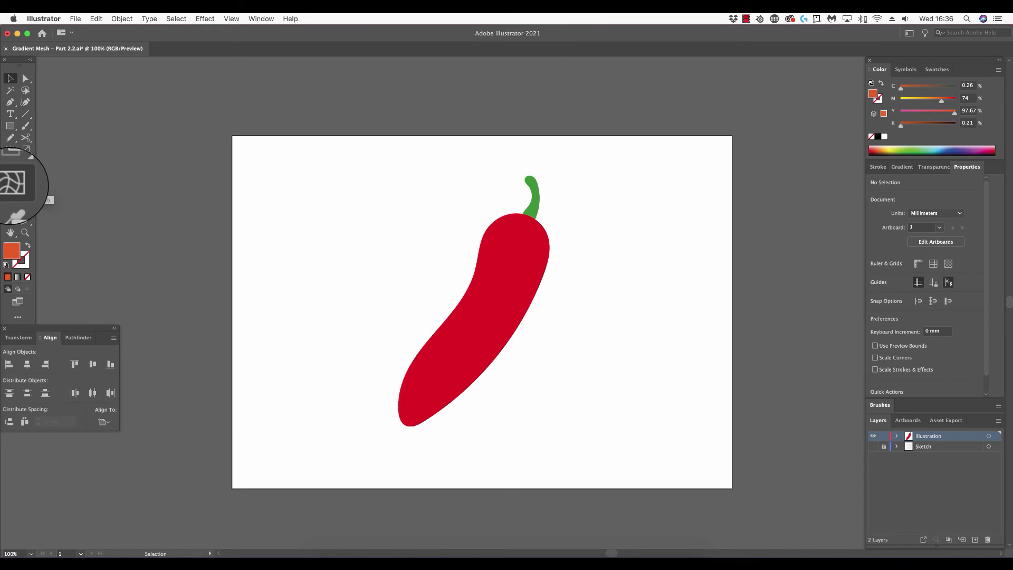
Add an orange mesh point on the lower chili body, then deselect the meshed shape.
{"action": "left_click", "coordinate": [11, 185]}
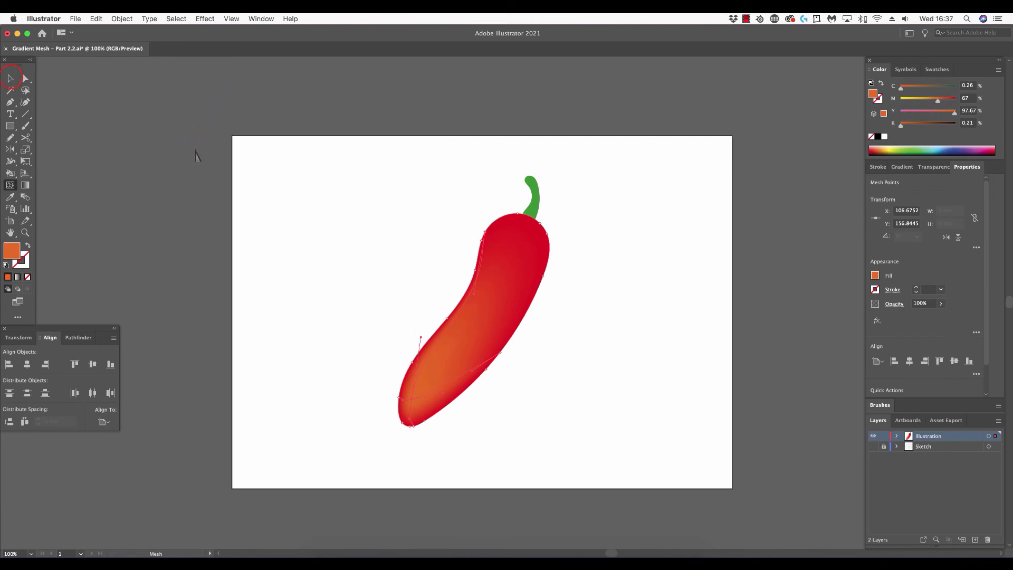
{"action": "left_click", "coordinate": [10, 79]}
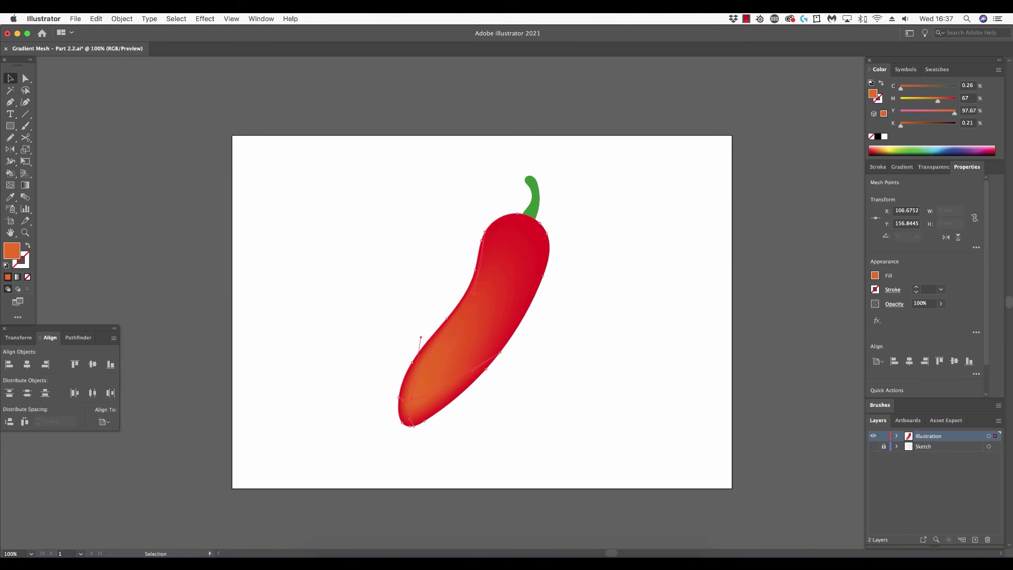
{"action": "left_click", "coordinate": [493, 457]}
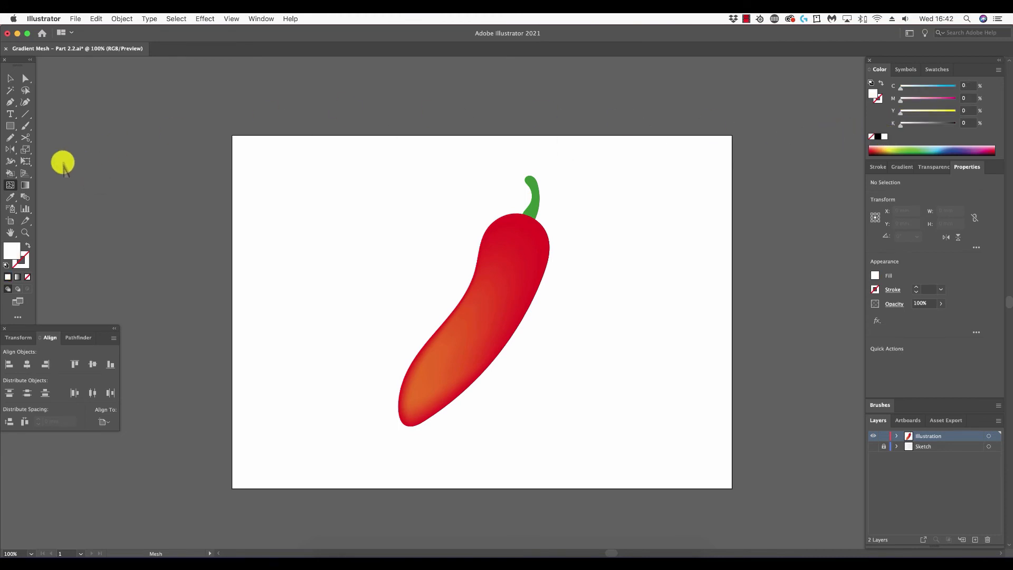
{"action": "mouse_move", "coordinate": [10, 186]}
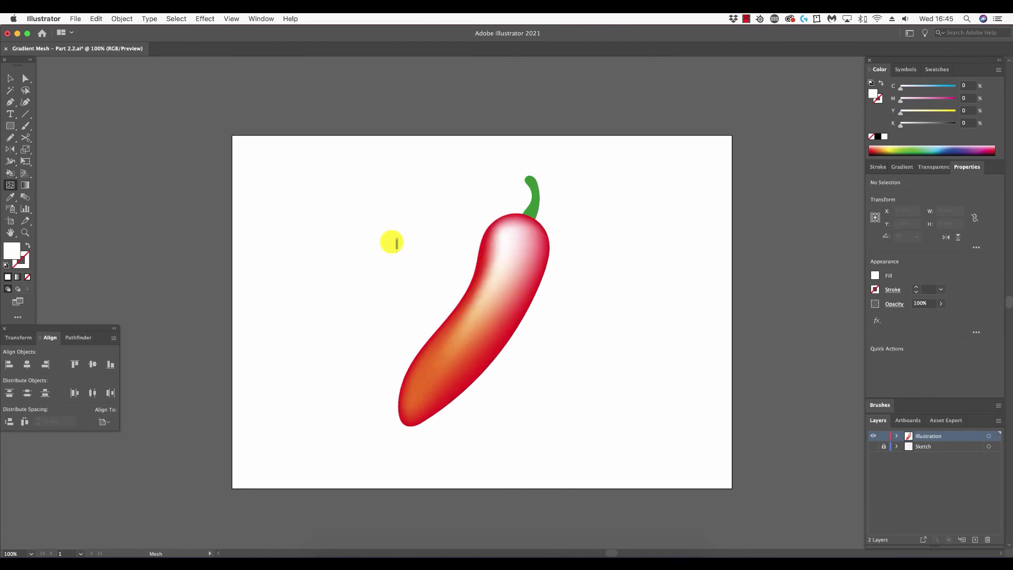
{"action": "mouse_move", "coordinate": [394, 249]}
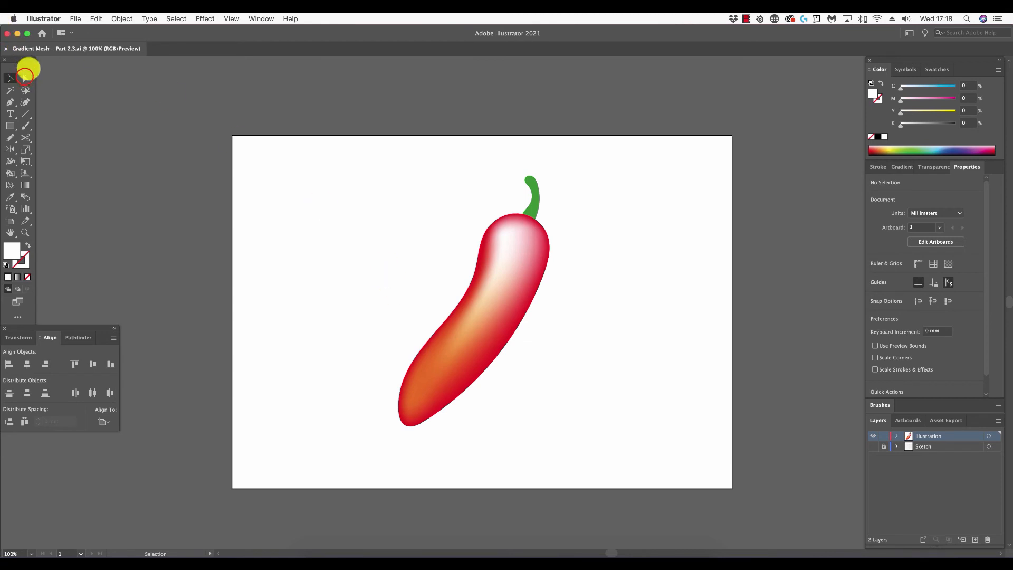
Direct-select the top highlight mesh point and soften it to pale pink.
{"action": "left_click", "coordinate": [26, 78]}
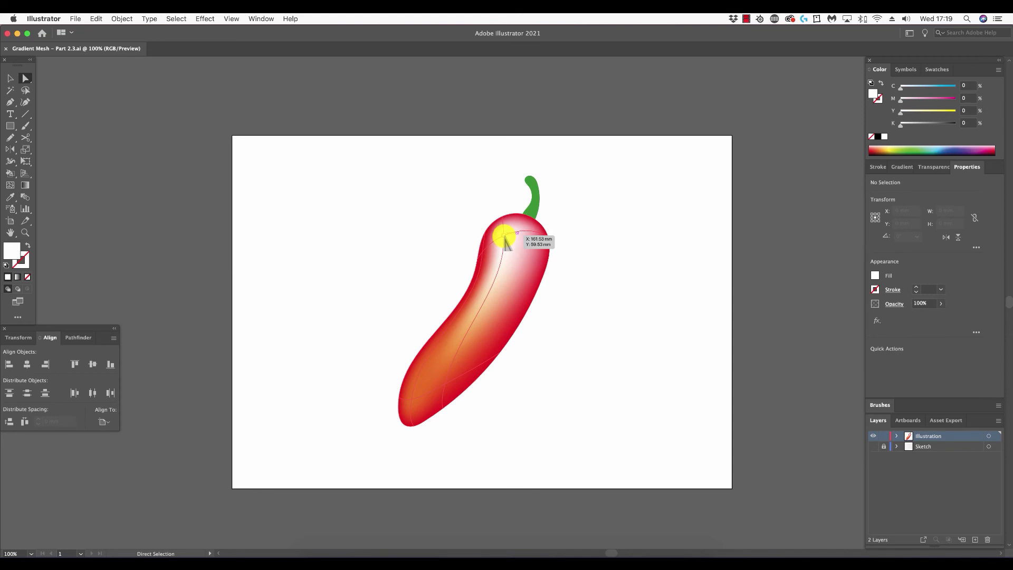
{"action": "left_click", "coordinate": [505, 238]}
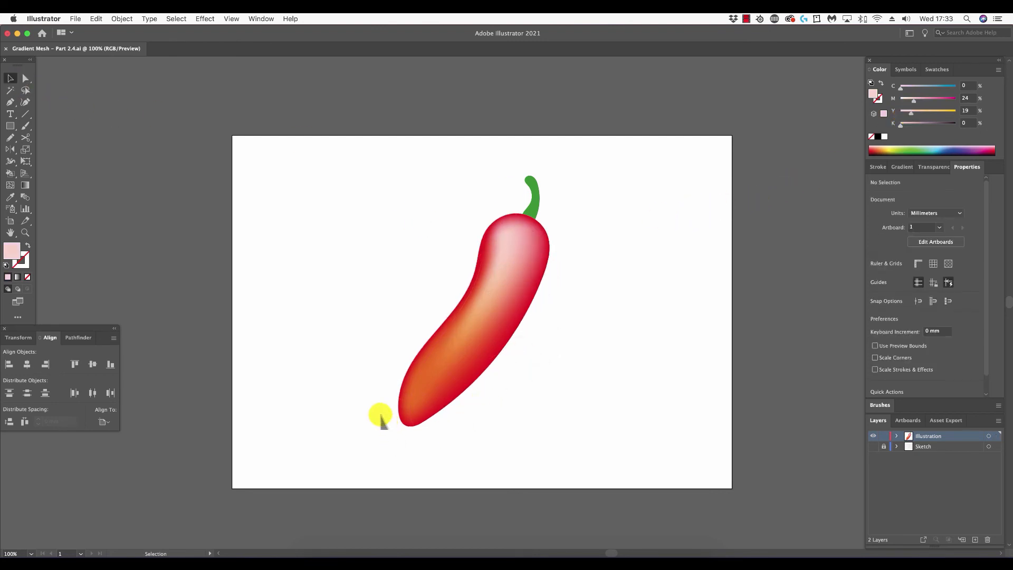
Darken the fill to deep red and add a mesh point on the body's right side.
{"action": "left_click", "coordinate": [10, 196]}
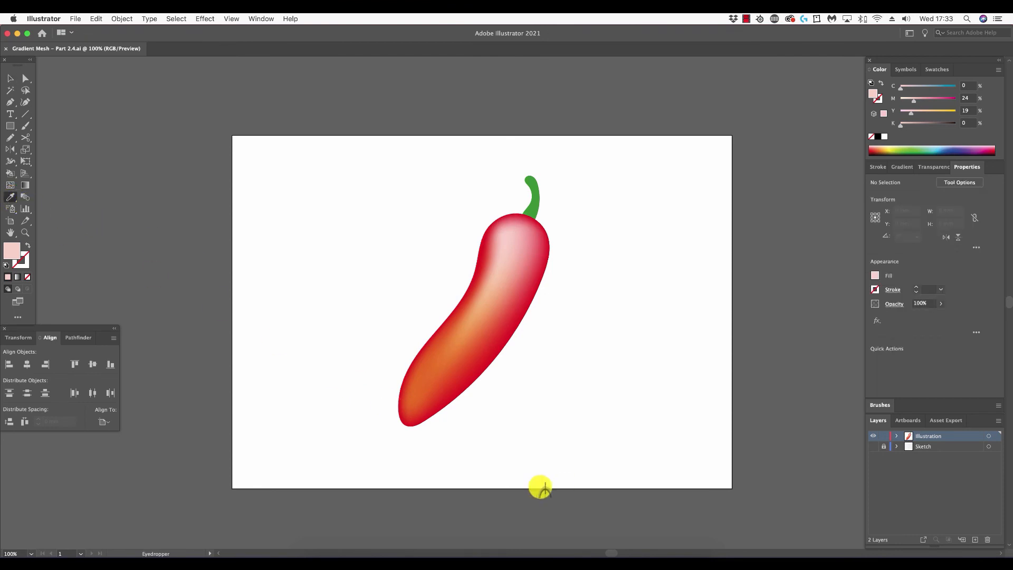
{"action": "left_click", "coordinate": [433, 414]}
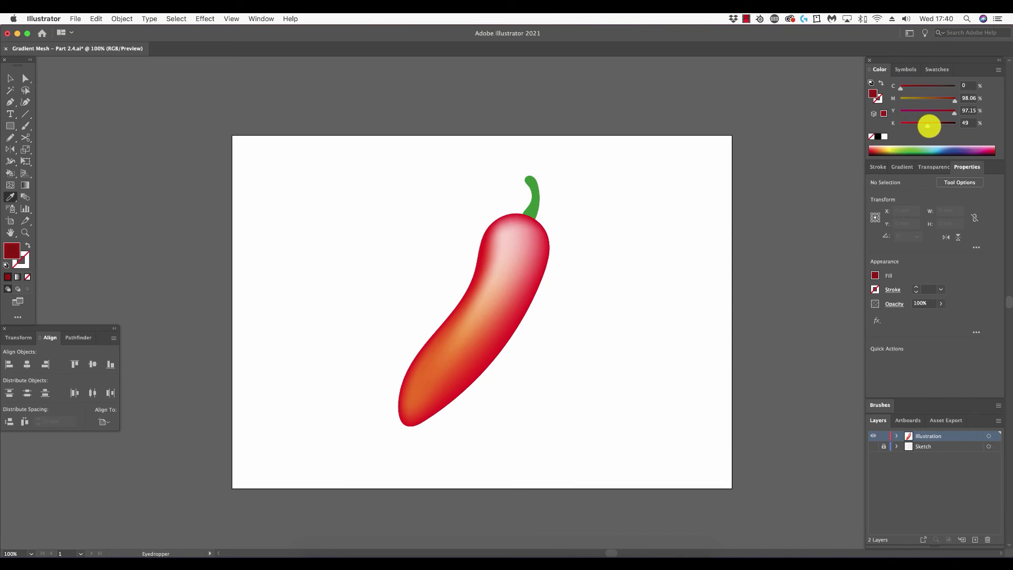
{"action": "left_click", "coordinate": [18, 188]}
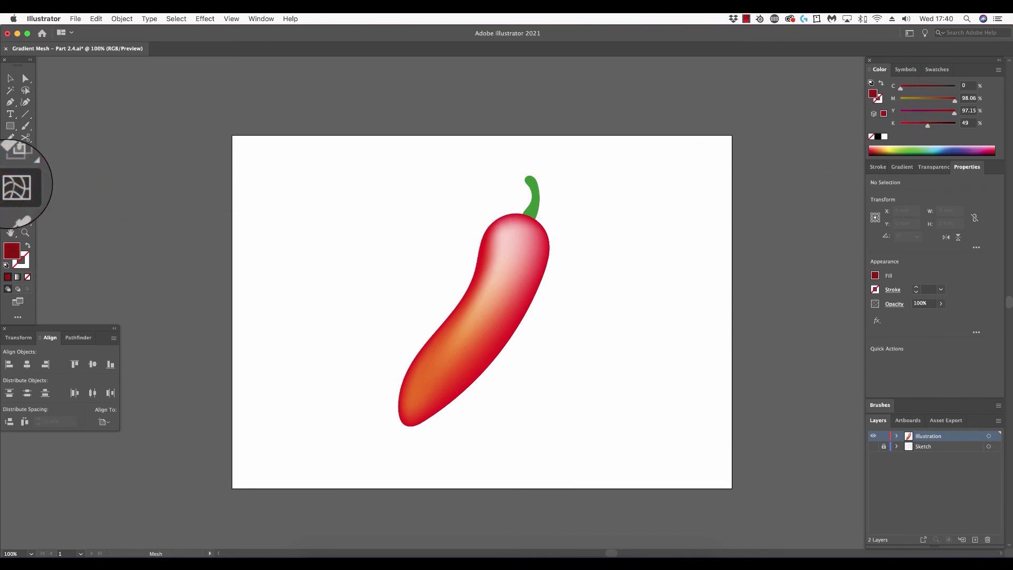
{"action": "left_click", "coordinate": [524, 308]}
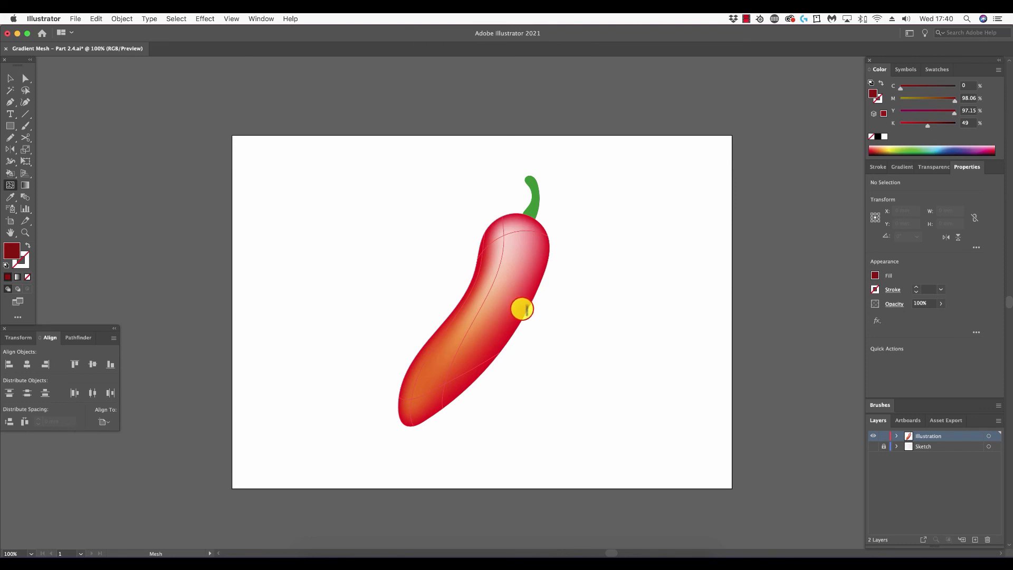
{"action": "left_click", "coordinate": [522, 310]}
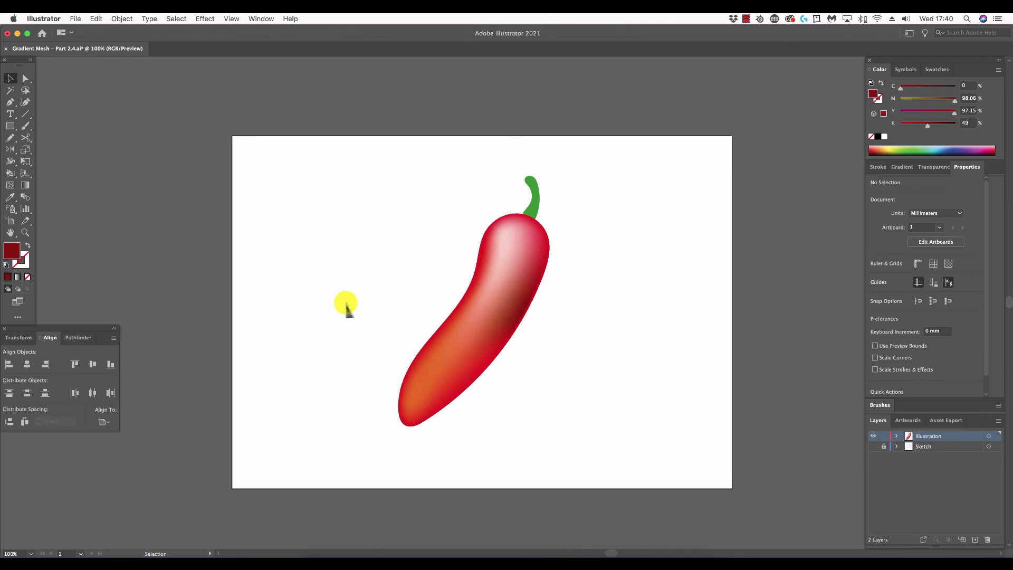
{"action": "mouse_move", "coordinate": [346, 150]}
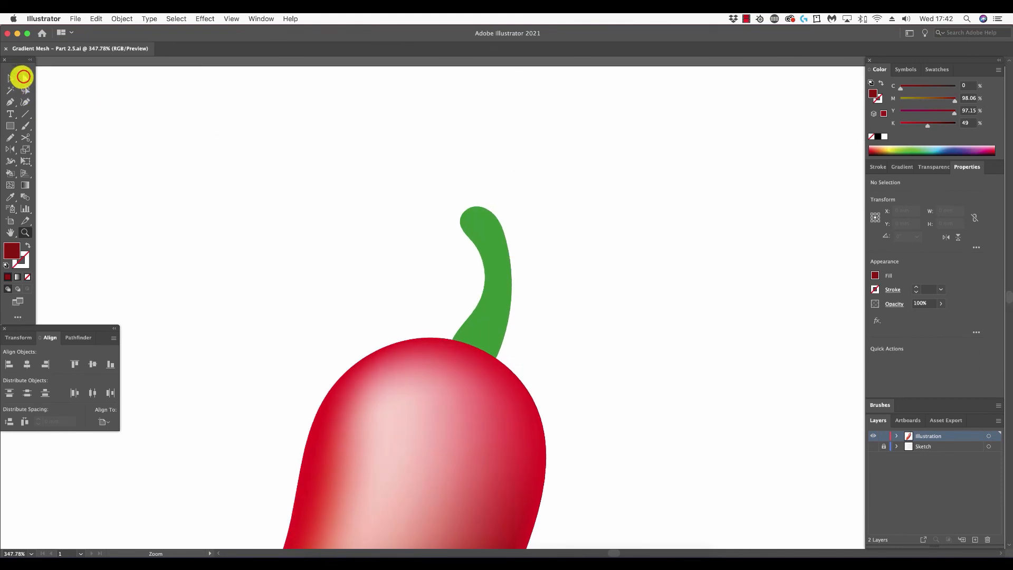
Shade the stalk mesh from lighter yellow-green to darker green tones.
{"action": "left_click", "coordinate": [482, 229]}
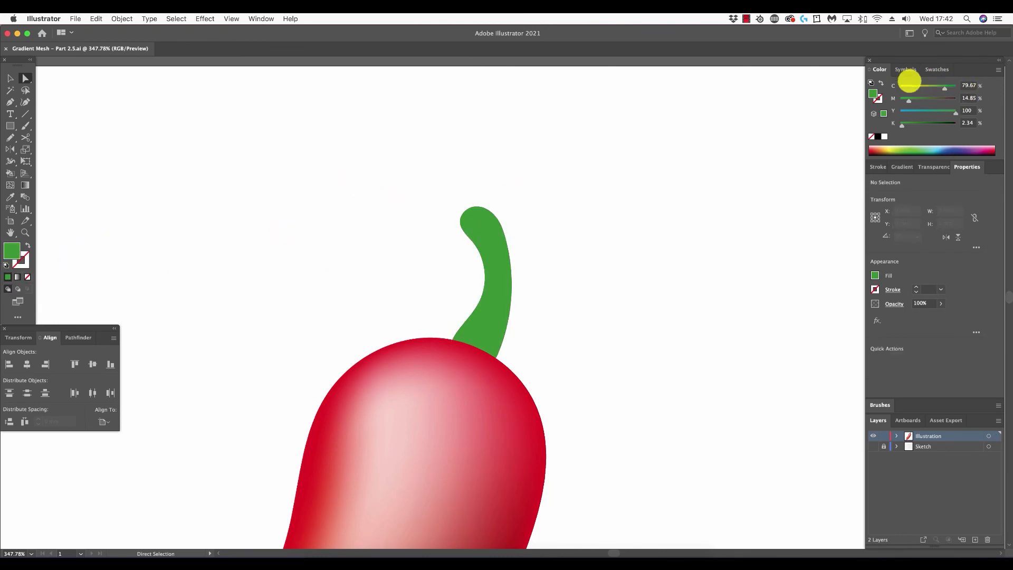
{"action": "mouse_move", "coordinate": [941, 86]}
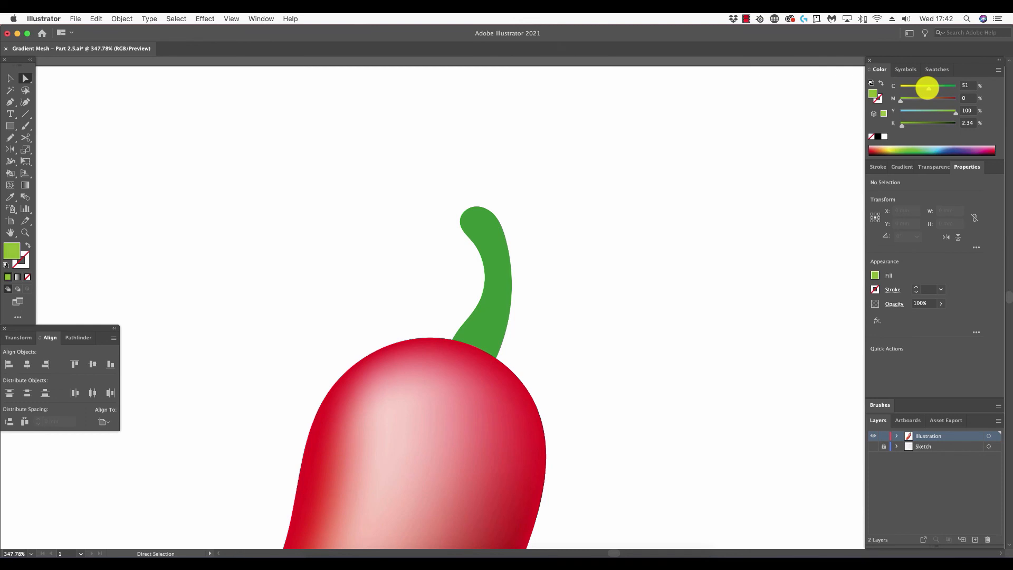
{"action": "mouse_move", "coordinate": [19, 181]}
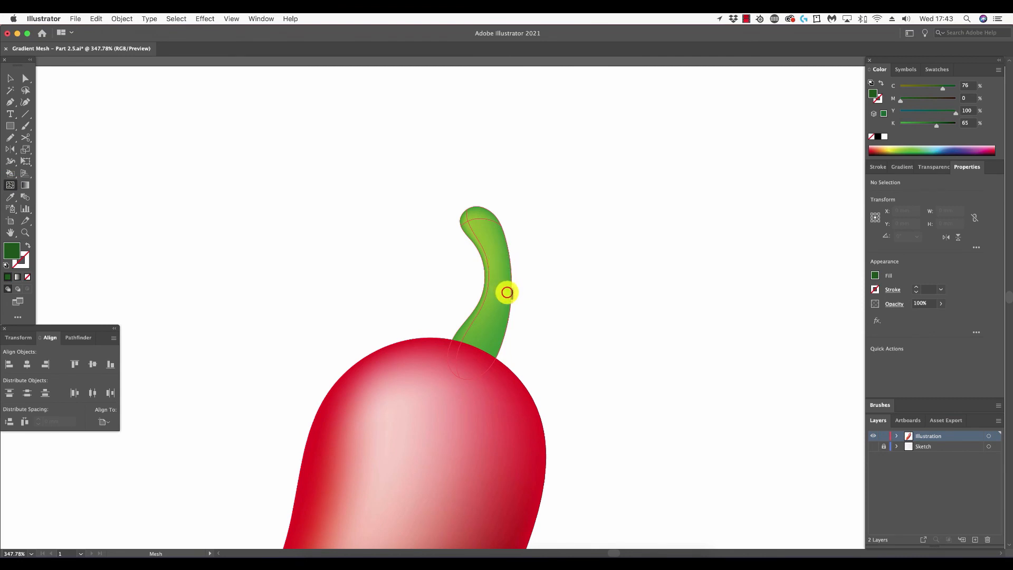
{"action": "left_click", "coordinate": [508, 293]}
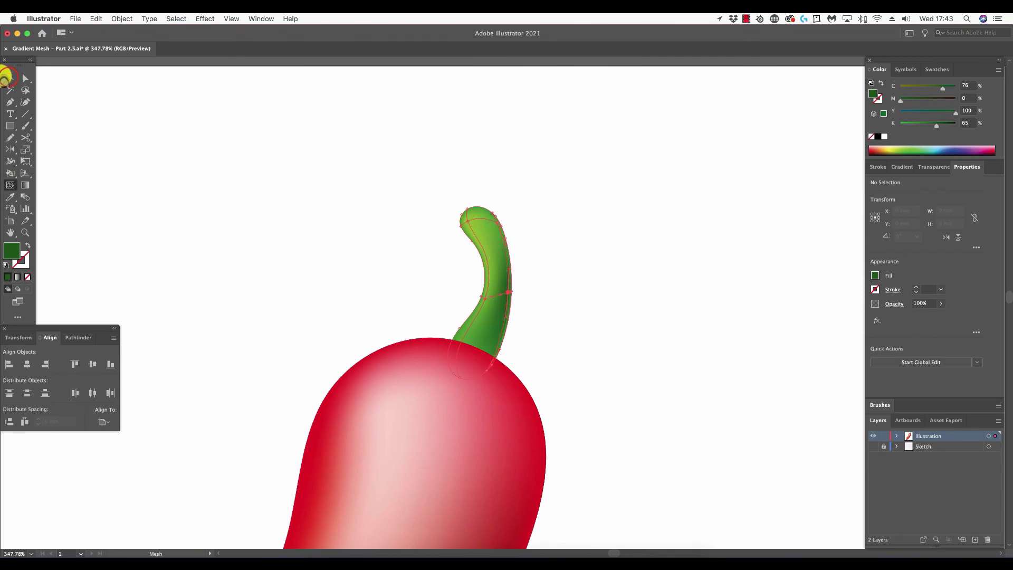